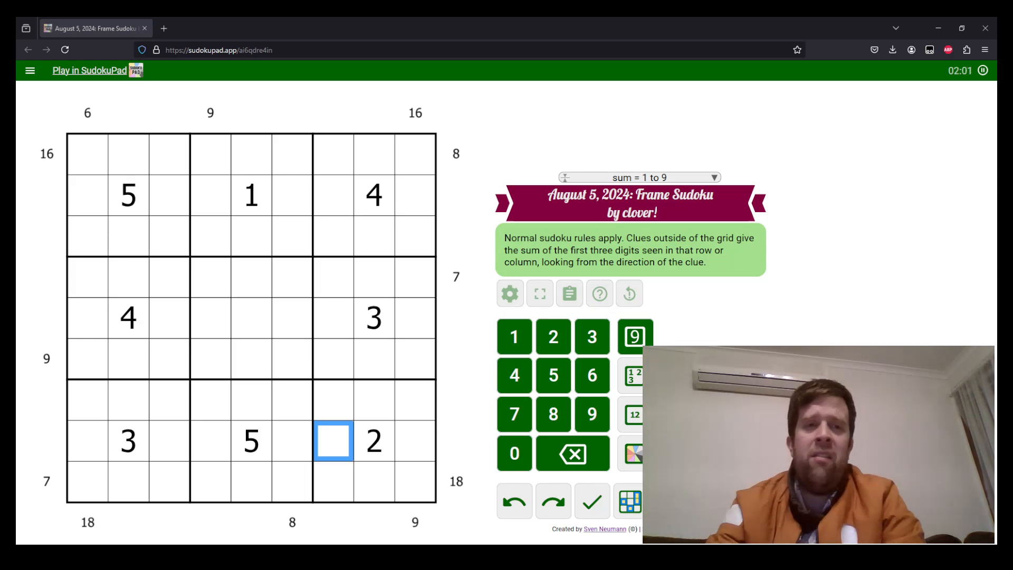
mouse_move(412, 360)
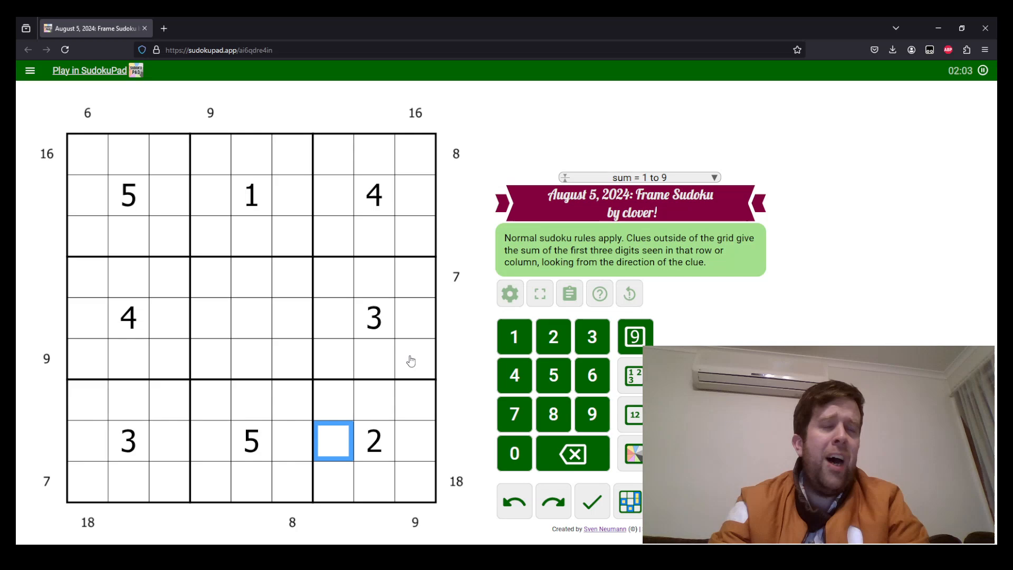
Step: Check the column 1 and bottom-row edge sums and pencil candidates atop column 1
click(87, 155)
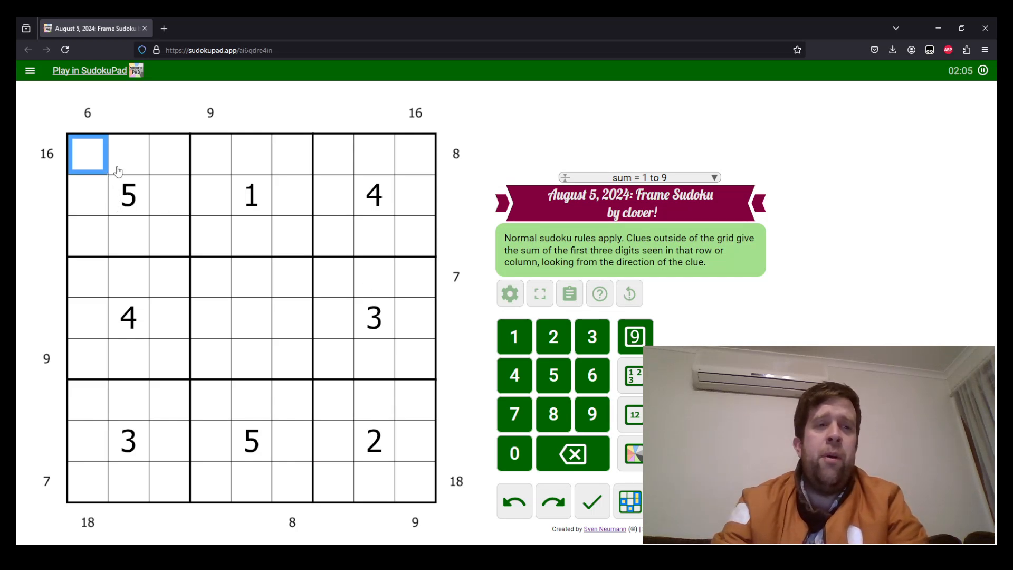
click(128, 195)
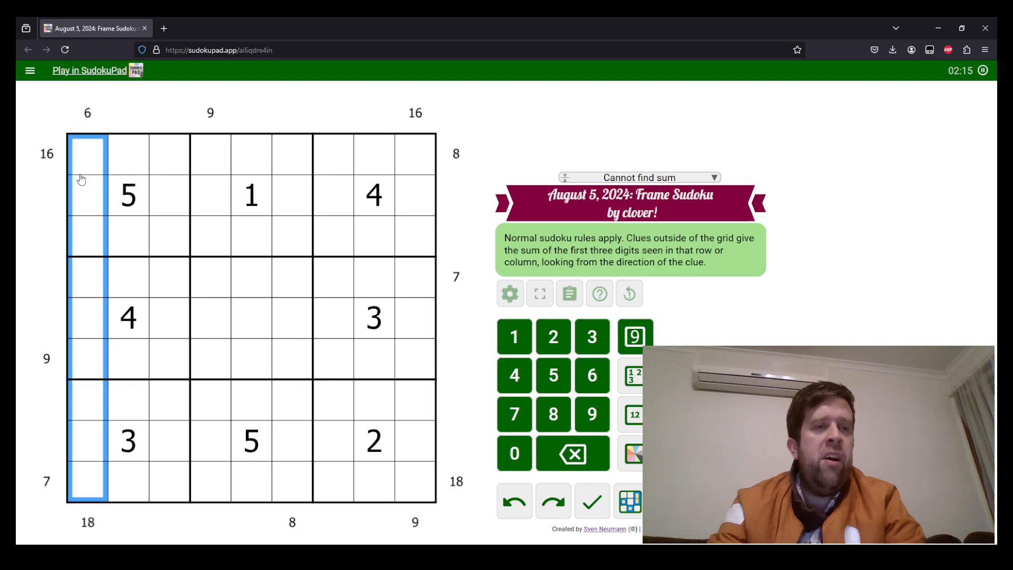
click(88, 234)
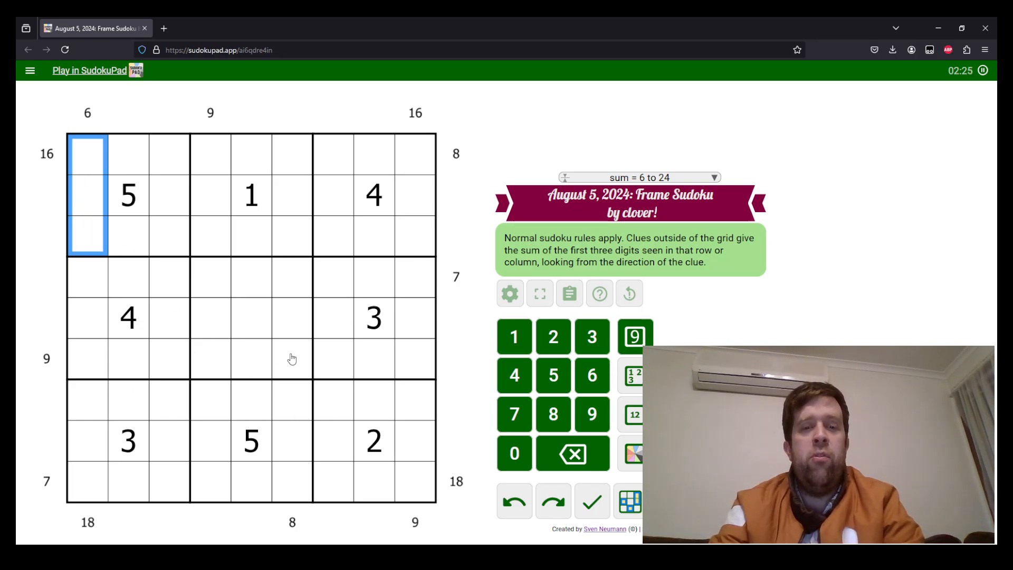
click(374, 481)
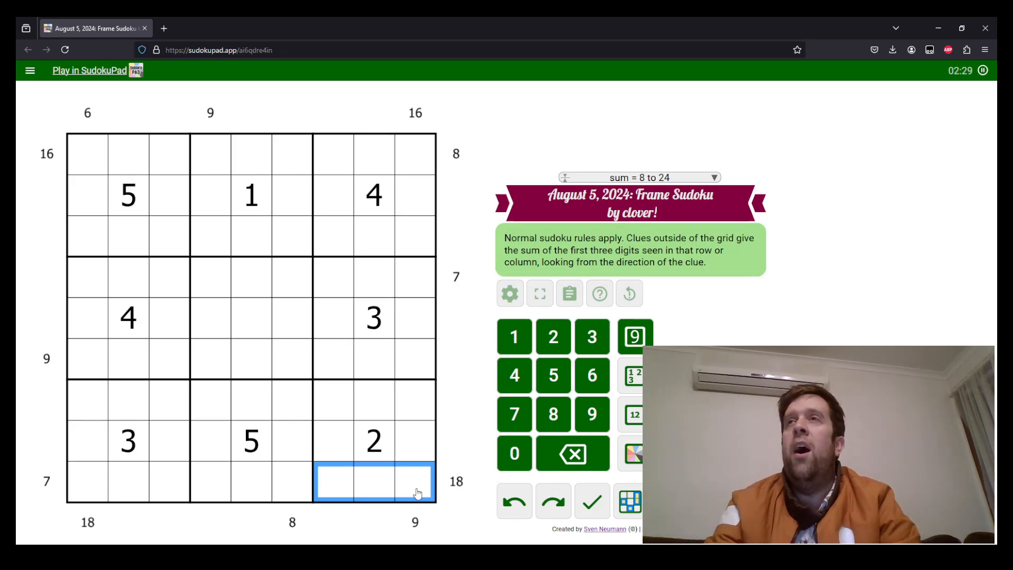
click(415, 481)
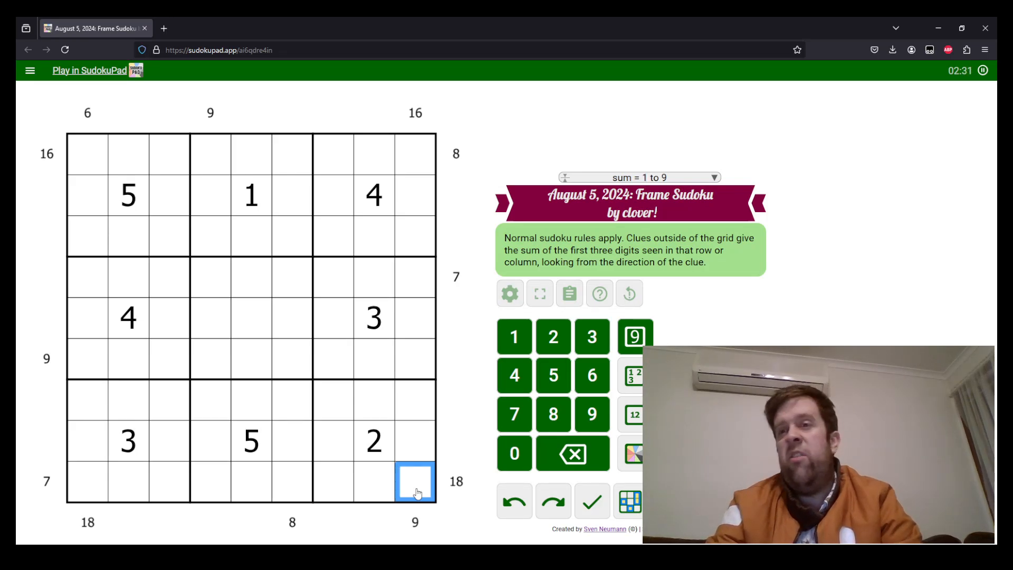
click(87, 175)
text(123)
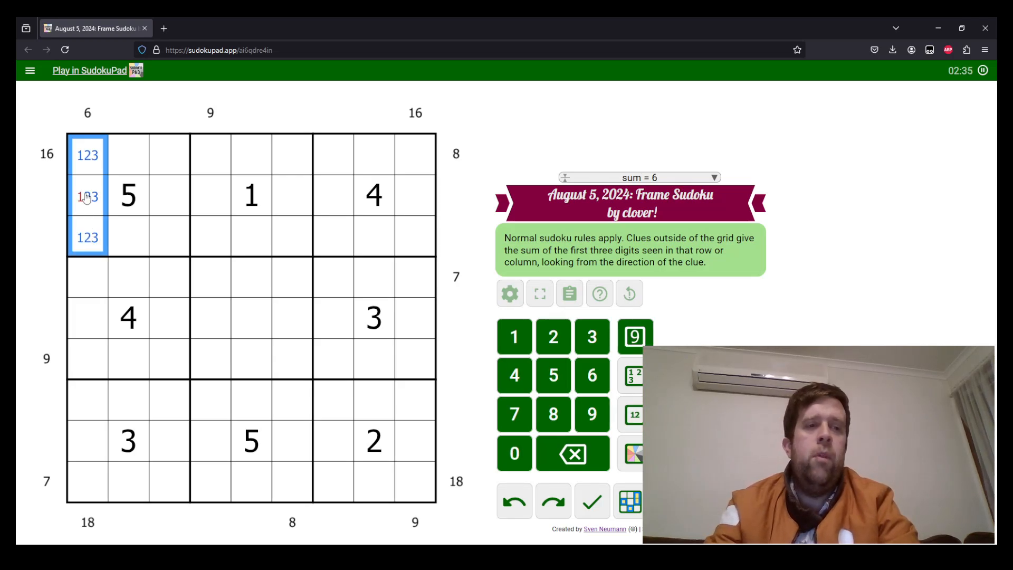
Step: Place 3-2-1 at the top of column 1 and mark candidates in column 6's lower cells
click(334, 154)
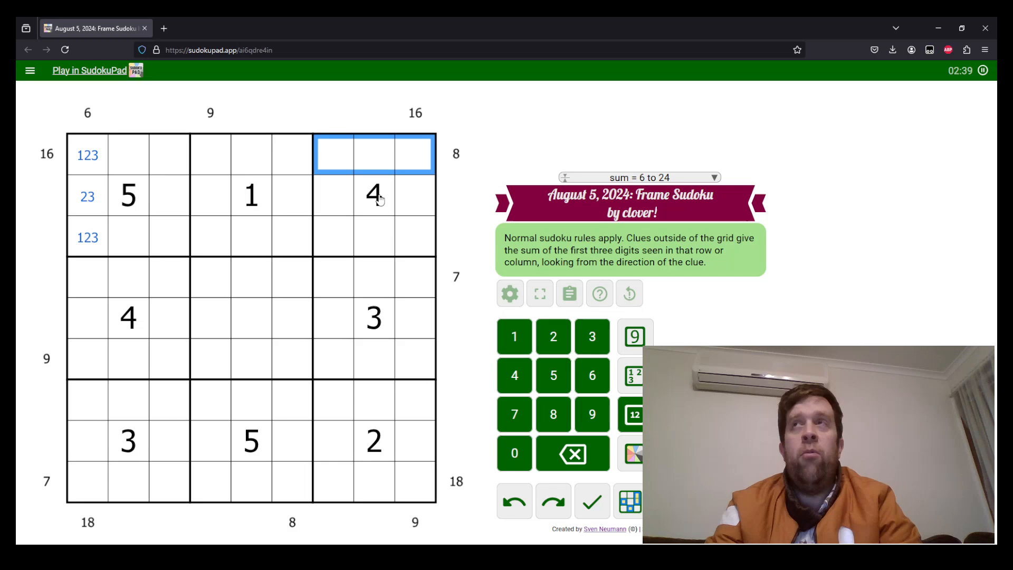
mouse_move(392, 182)
text(125)
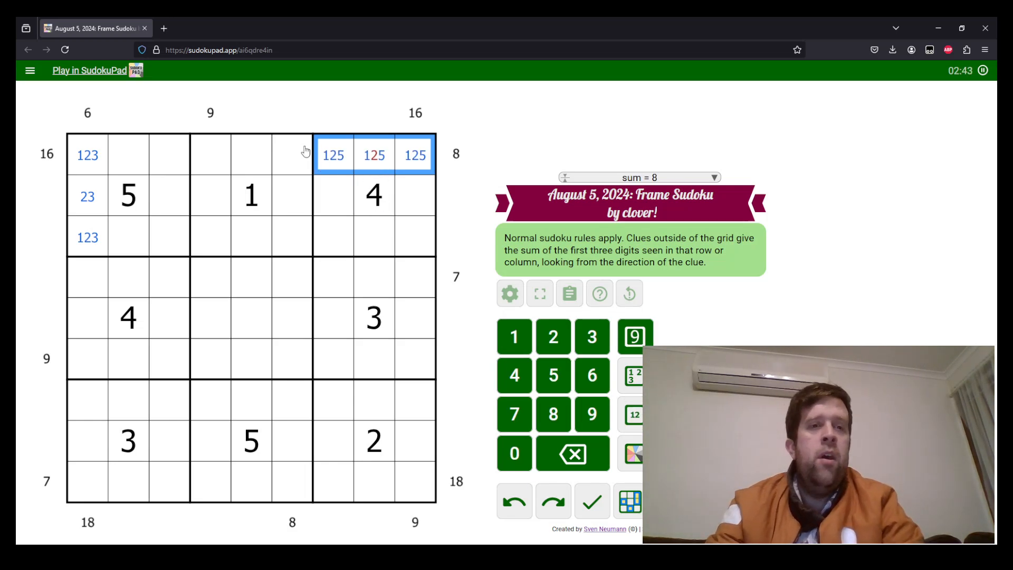
click(415, 155)
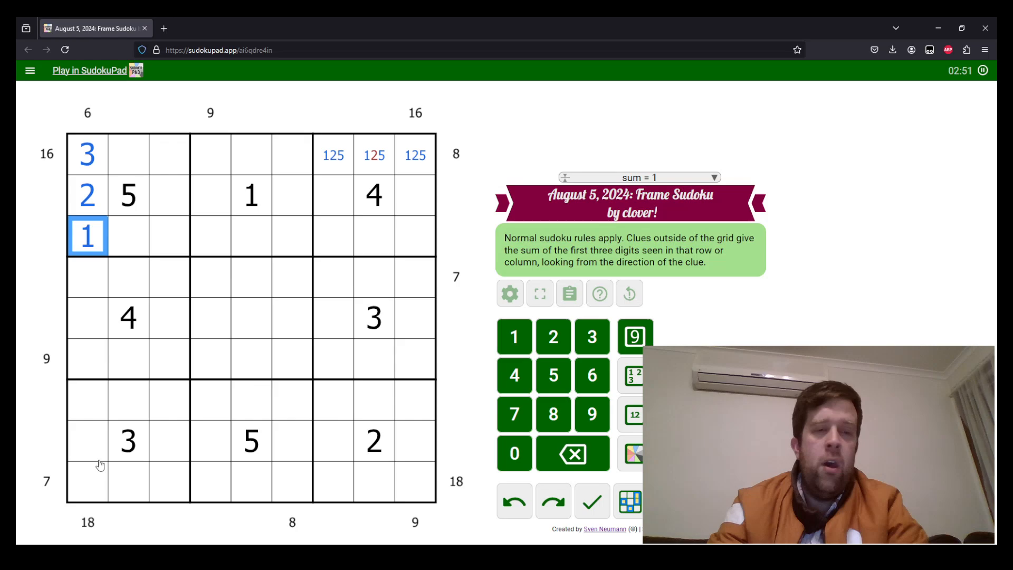
click(128, 481)
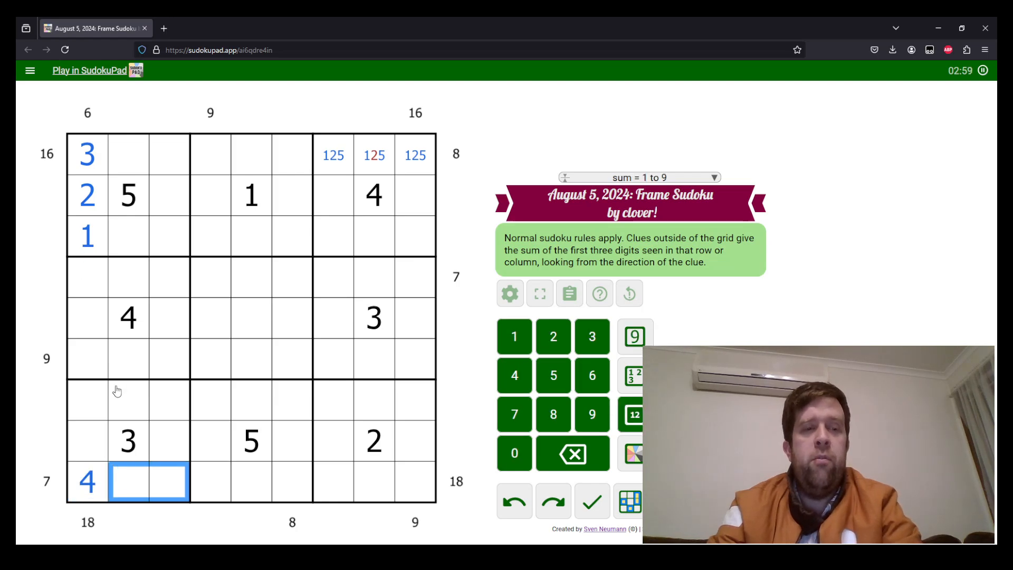
click(292, 482)
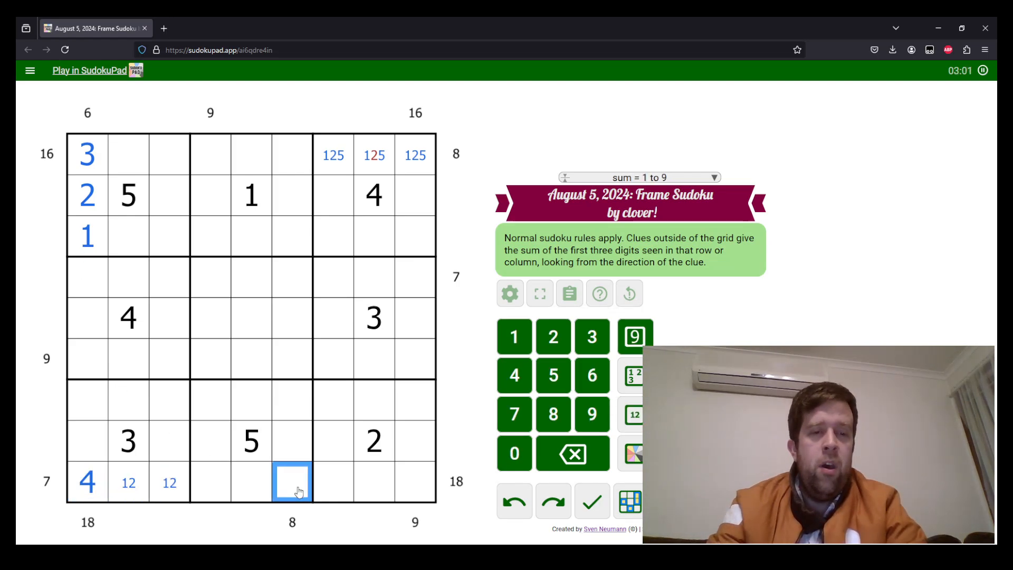
click(292, 401)
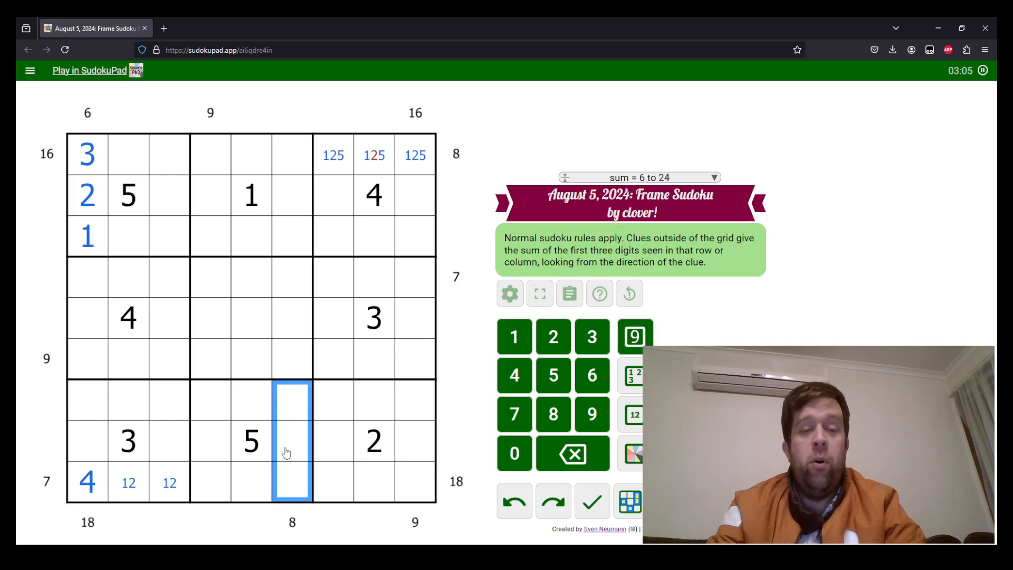
click(127, 482)
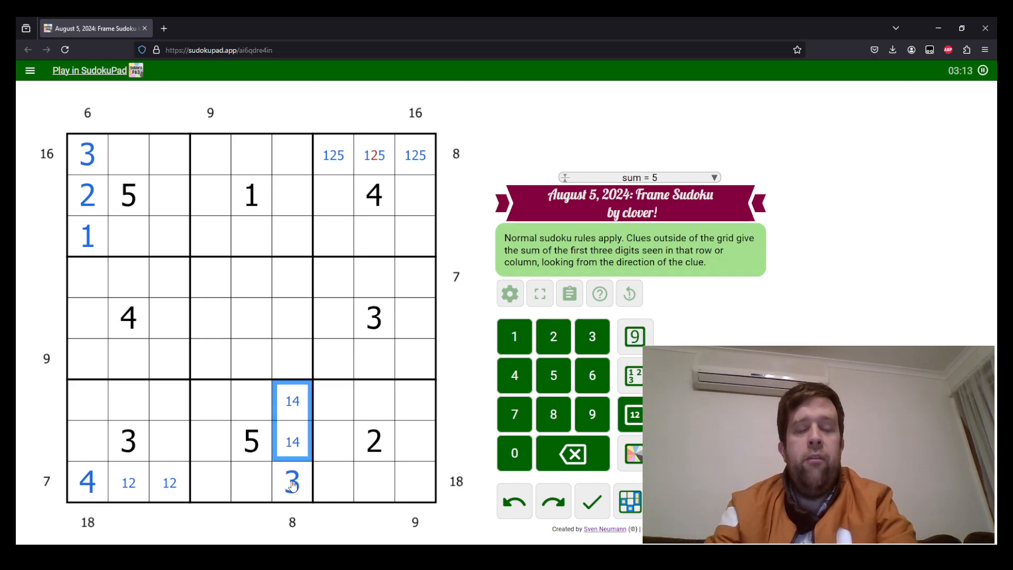
Step: Use the right-hand and row 4 edge clues to place 5, 1, 4 and 3
click(415, 481)
text(56)
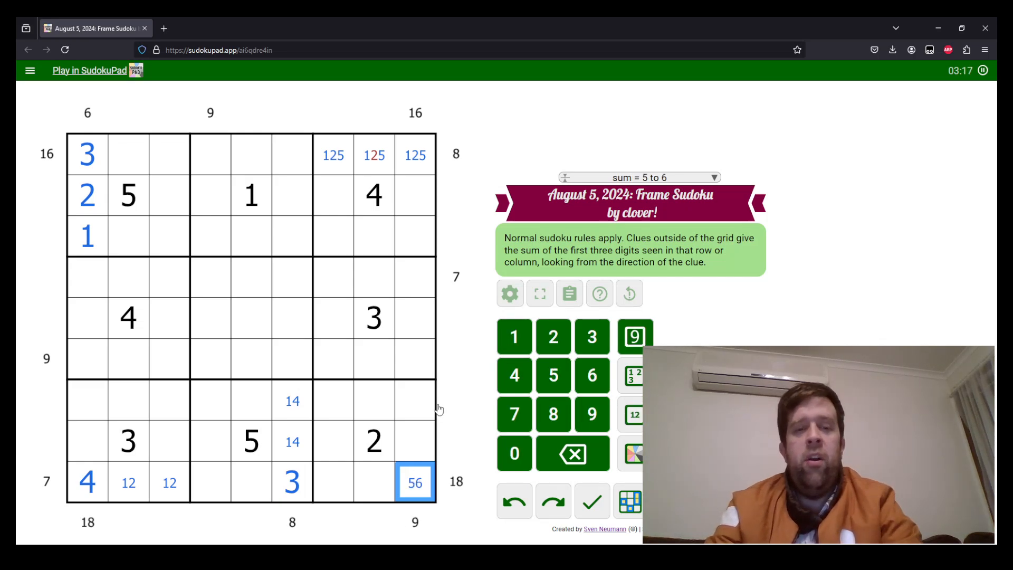
click(415, 278)
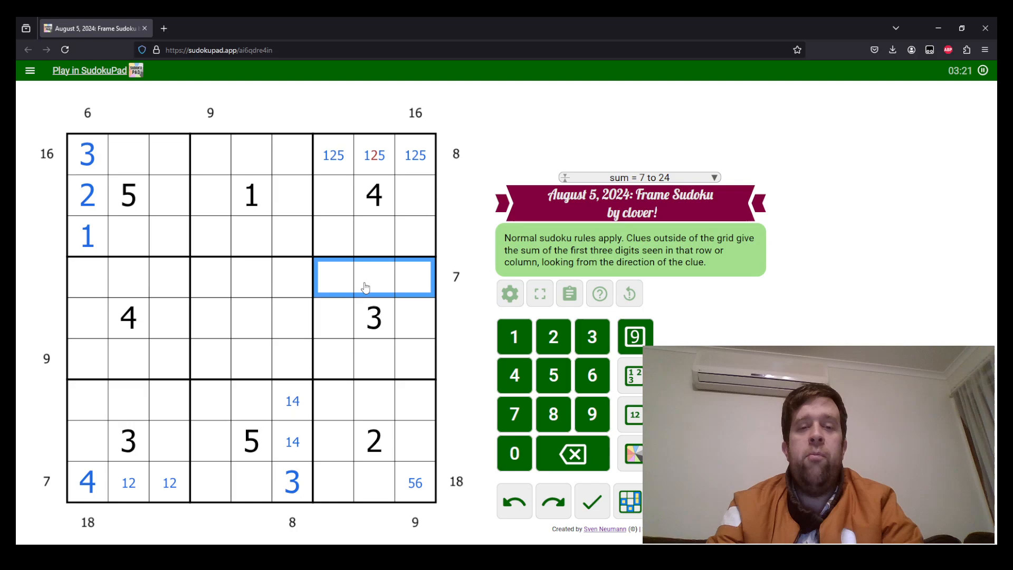
click(374, 441)
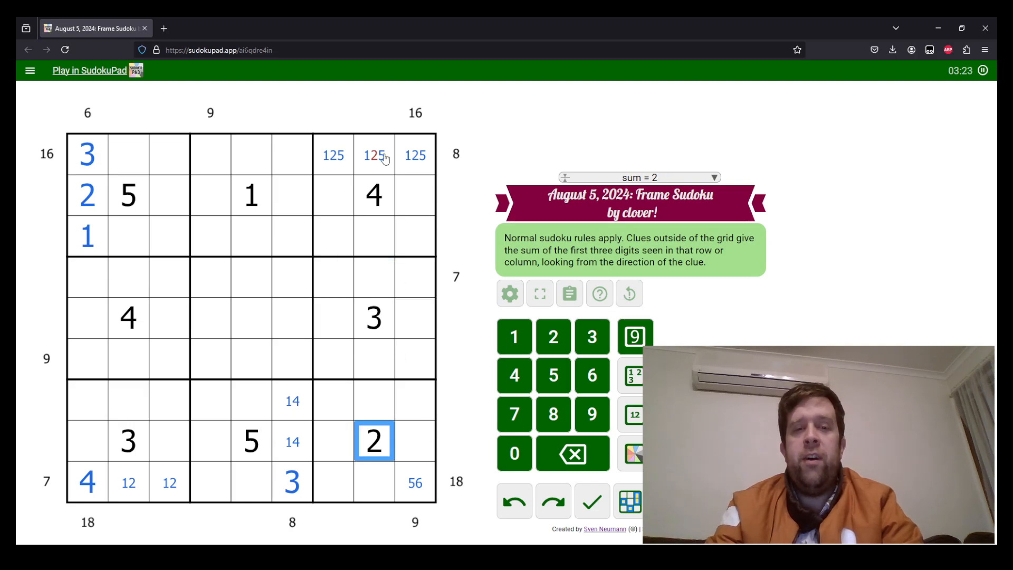
click(374, 276)
text(1)
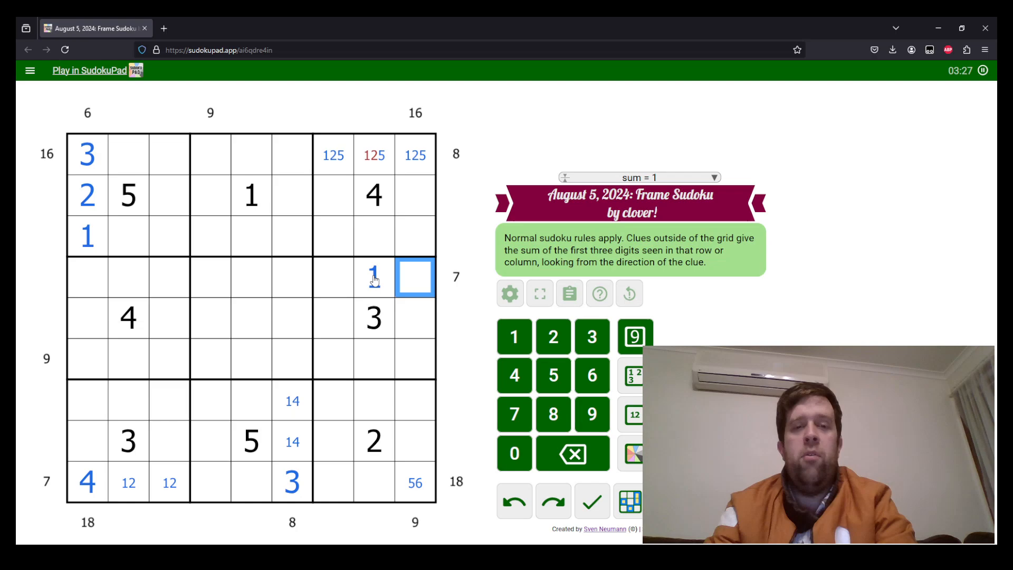
click(334, 195)
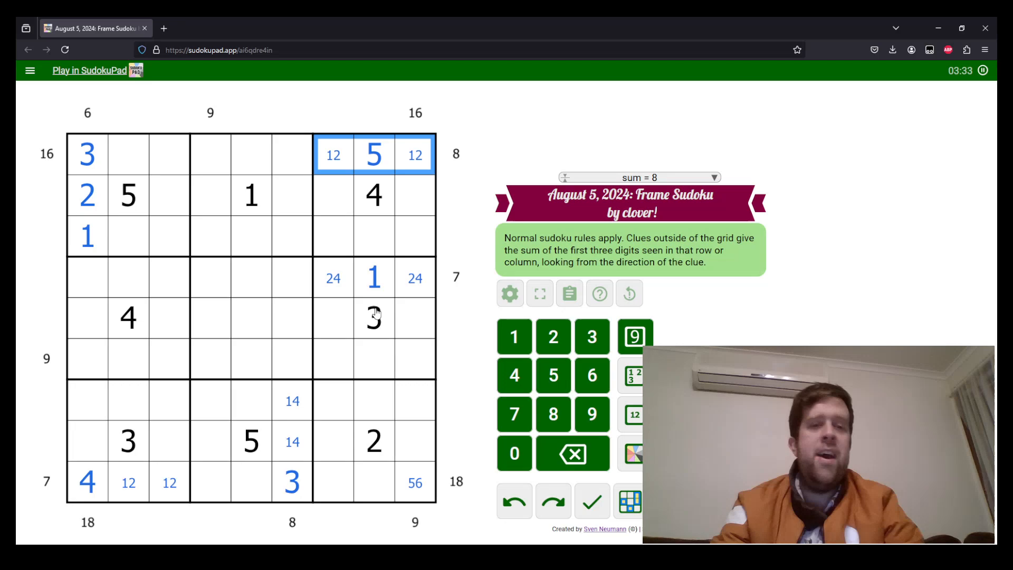
click(128, 317)
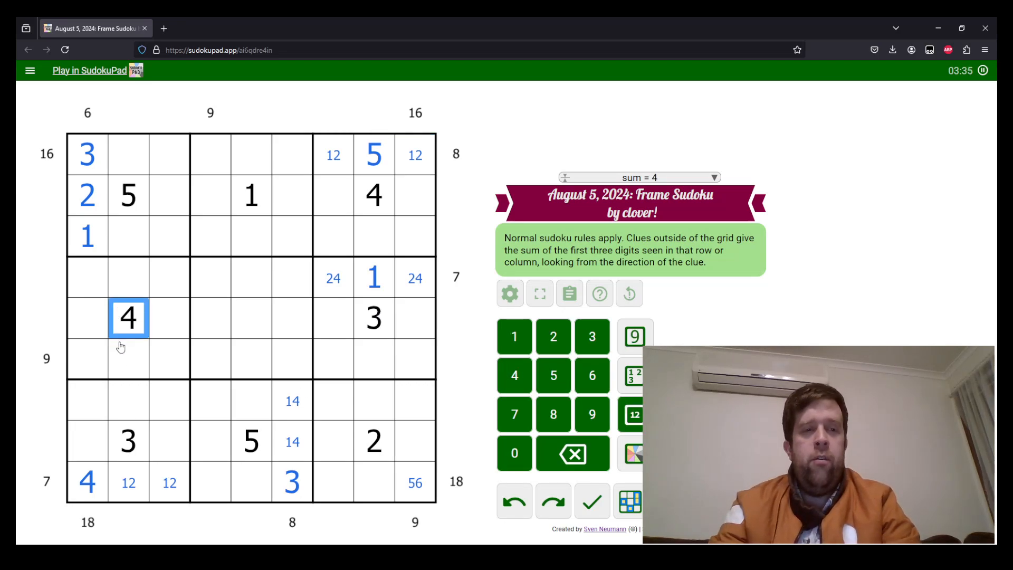
Step: Pencil centre candidates 56, 12 and 123 into row 6
click(168, 359)
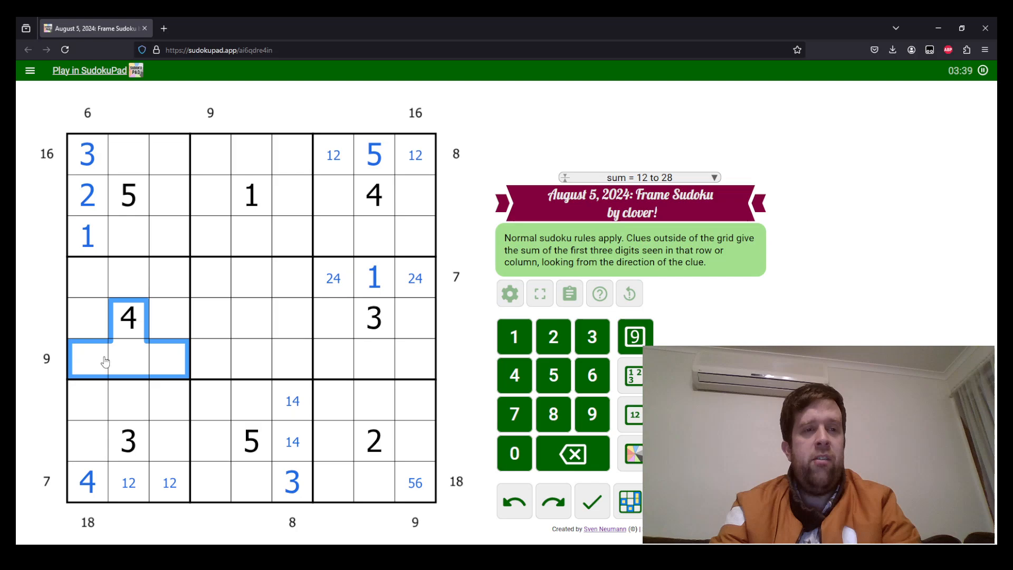
click(87, 358)
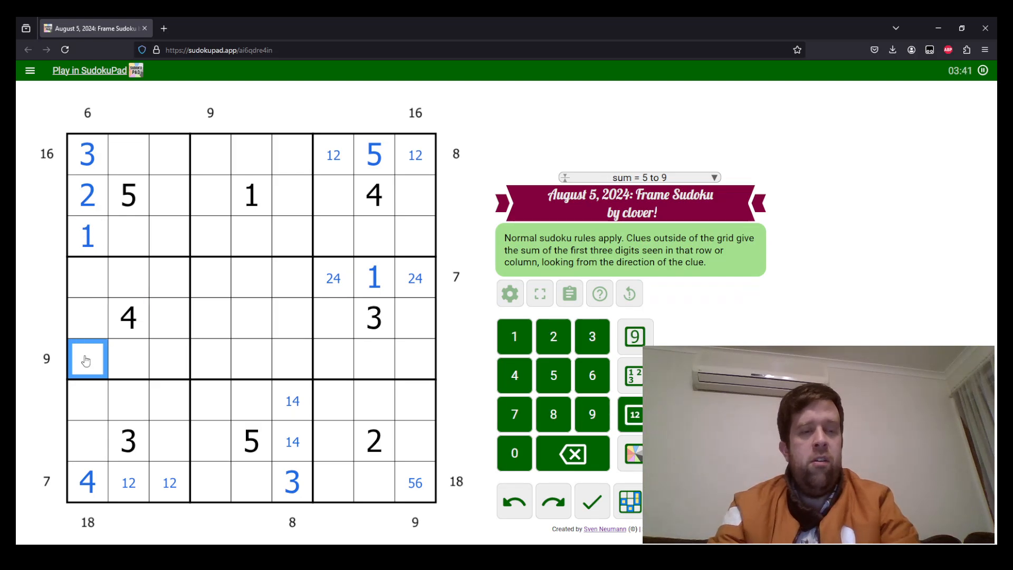
click(128, 360)
text(12)
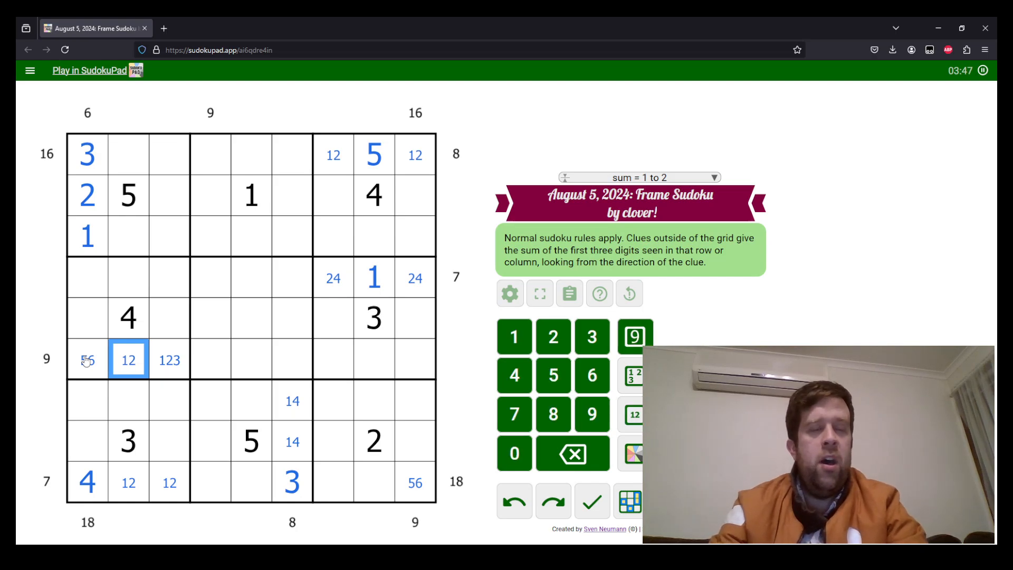
Step: Place 4, 3, 2 at the top of column 4 and a 2 in row 7
click(251, 196)
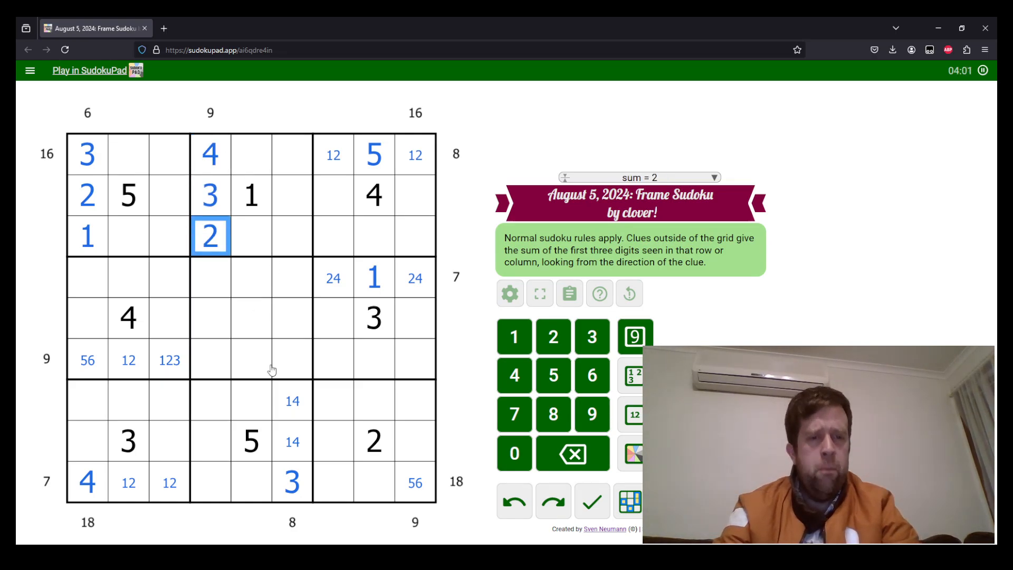
click(127, 483)
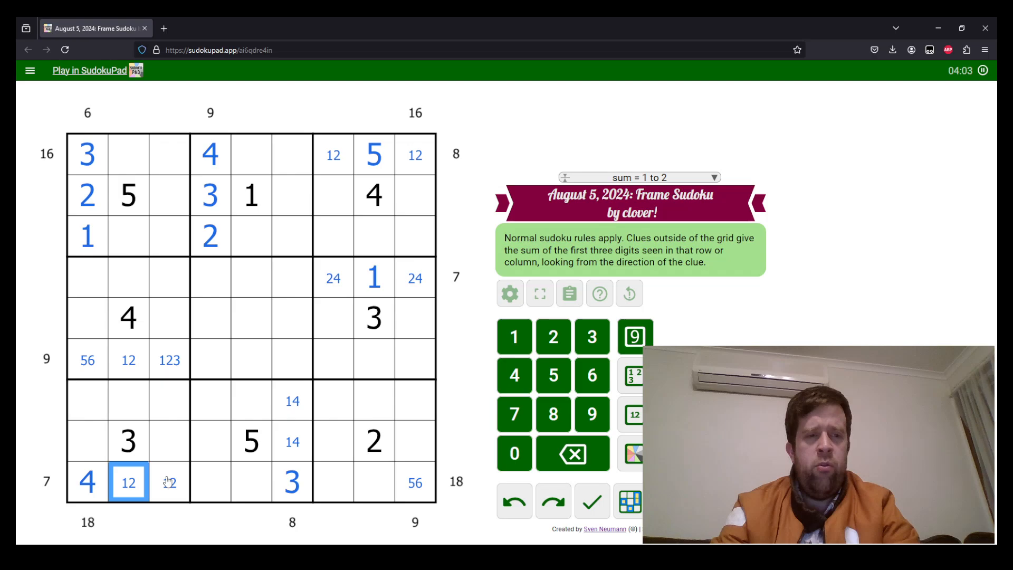
click(252, 401)
text(2)
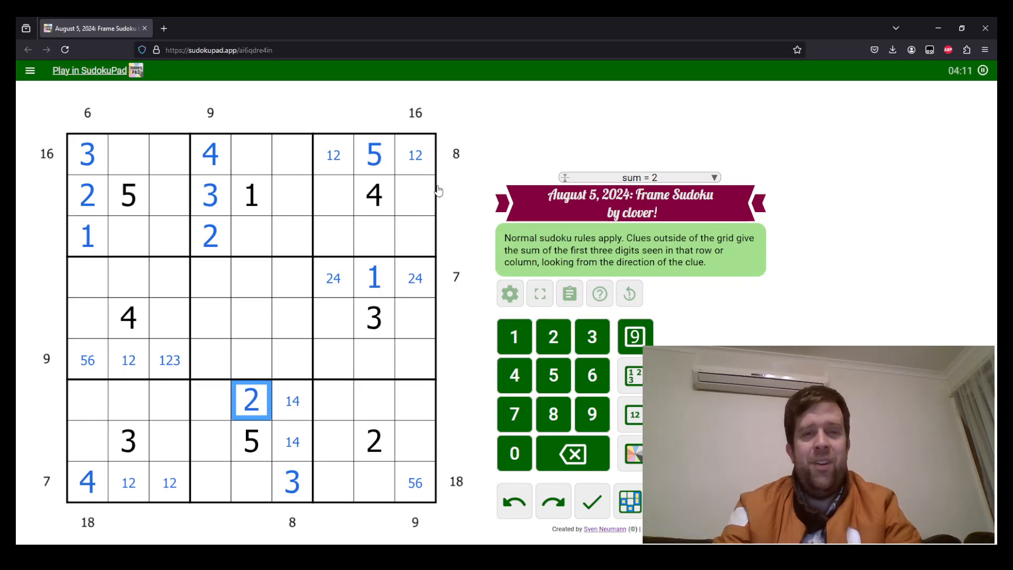
click(415, 153)
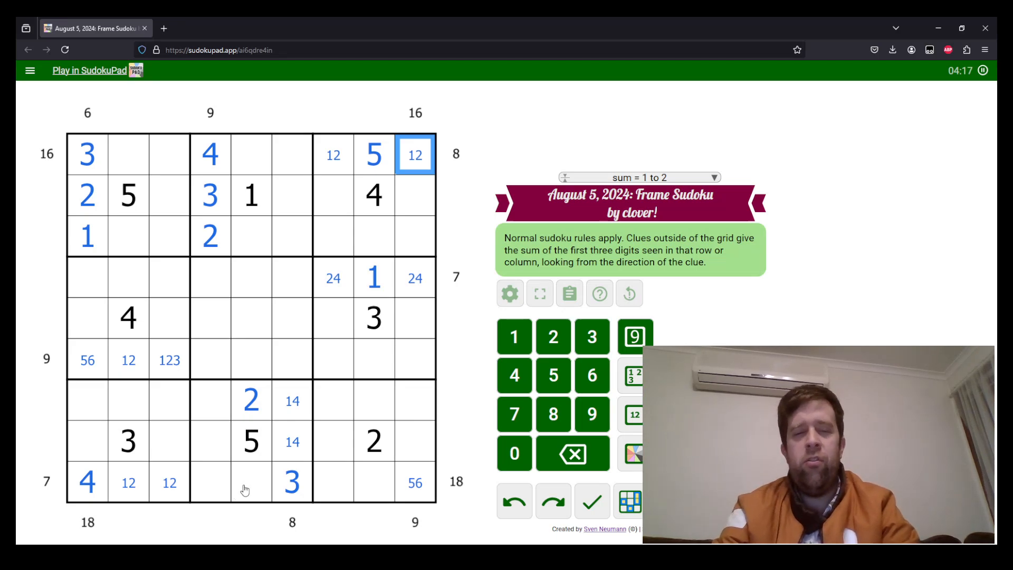
click(414, 483)
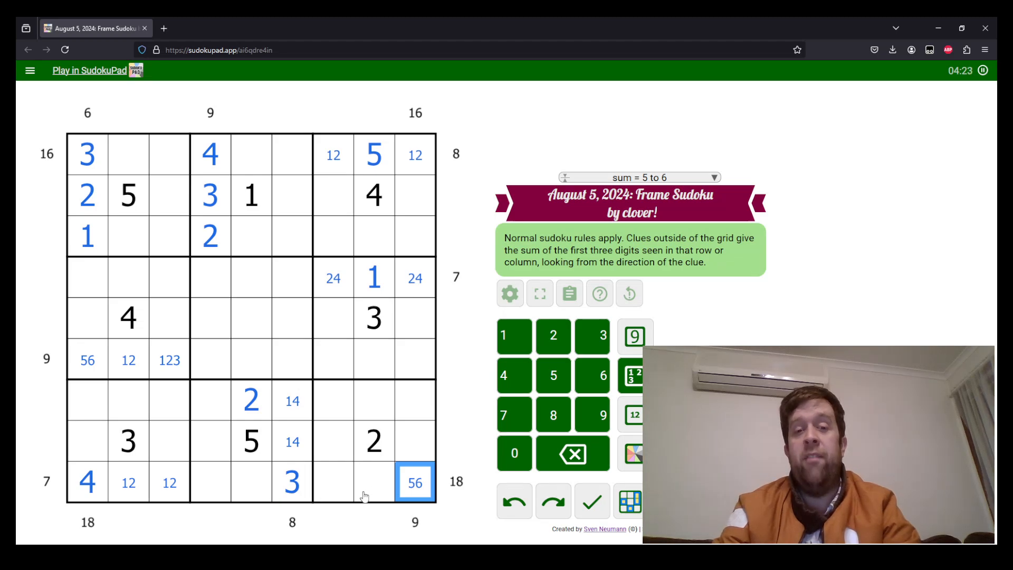
Step: Note 67 candidates in the lower cells of column 4
click(374, 482)
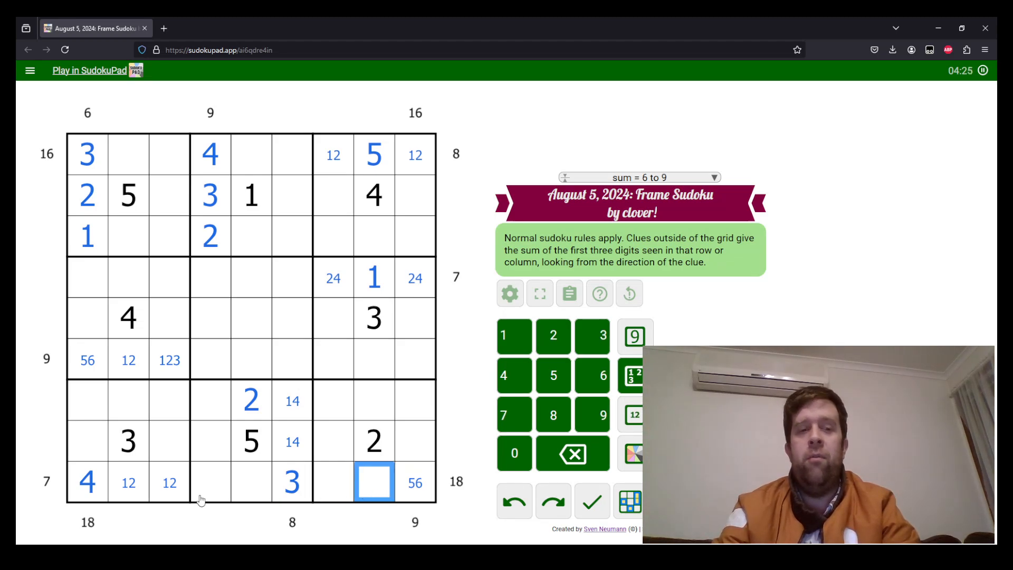
click(87, 481)
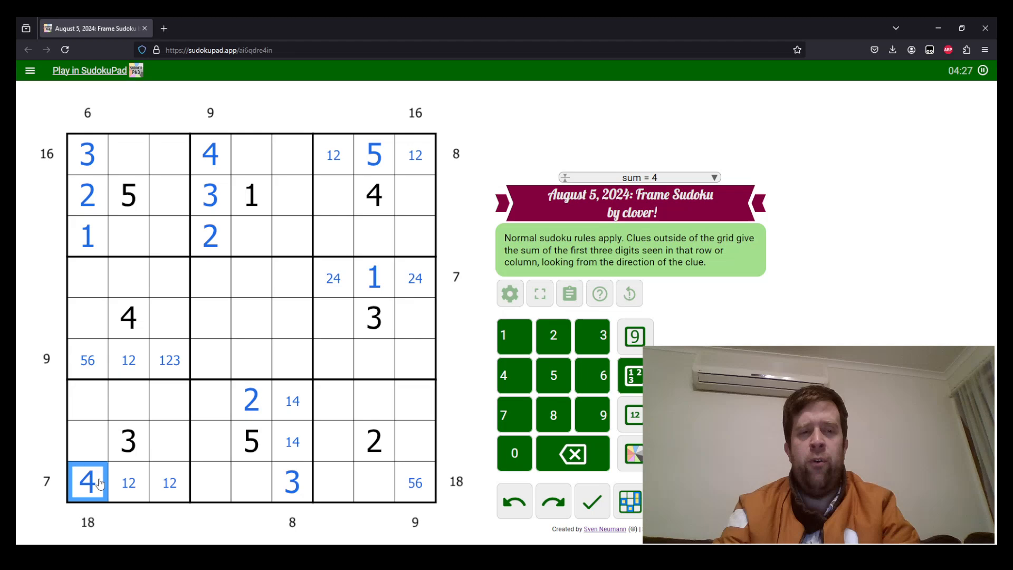
click(292, 483)
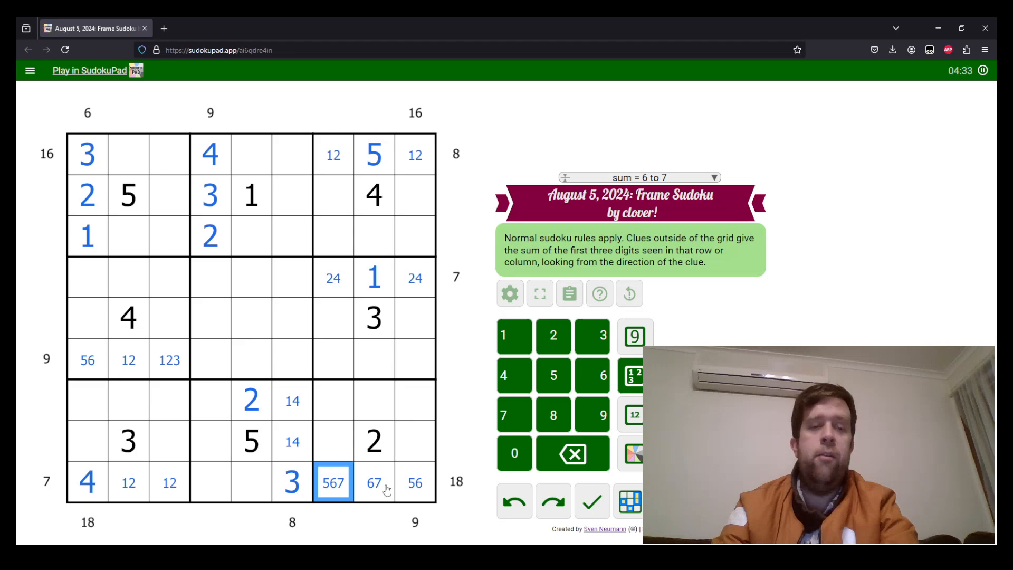
click(210, 442)
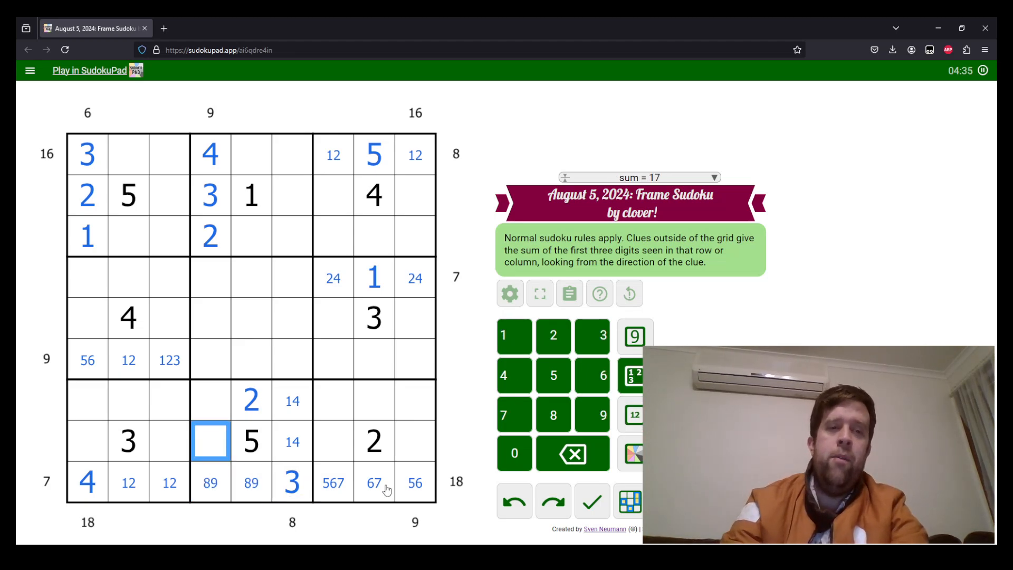
click(210, 400)
text(67)
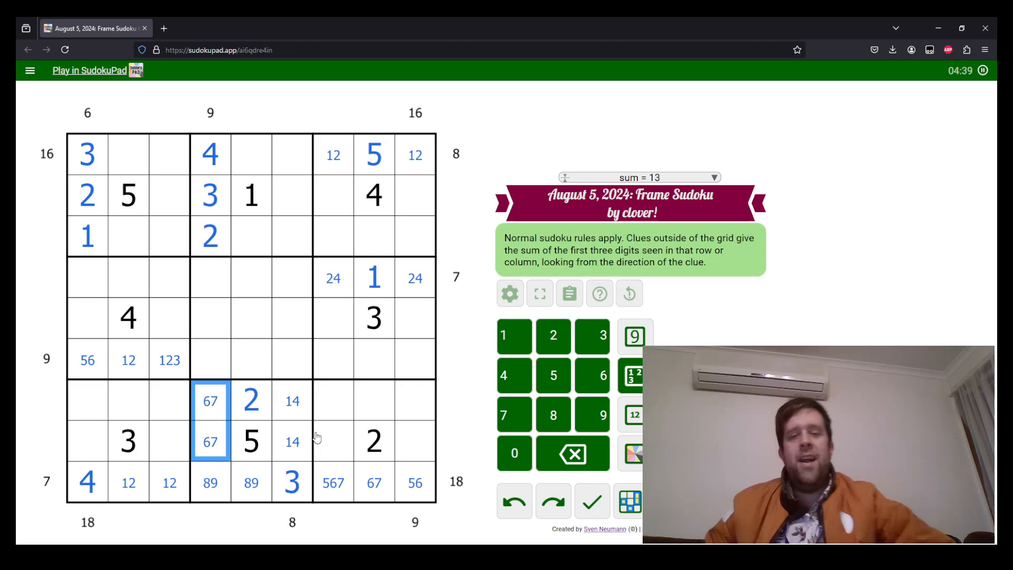
mouse_move(332, 435)
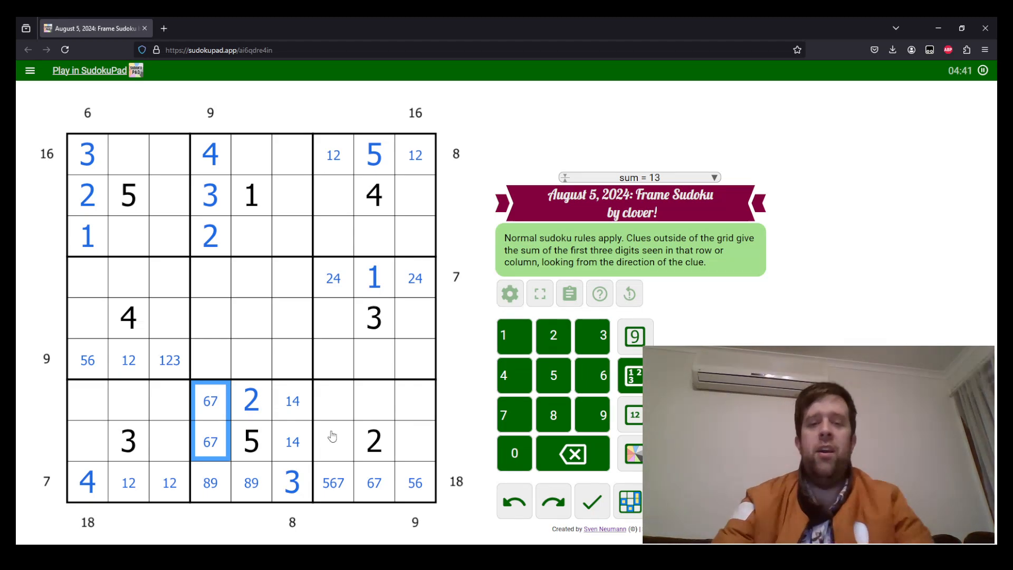
Step: Fill digits into the bottom-right box cells around the given 2
click(415, 483)
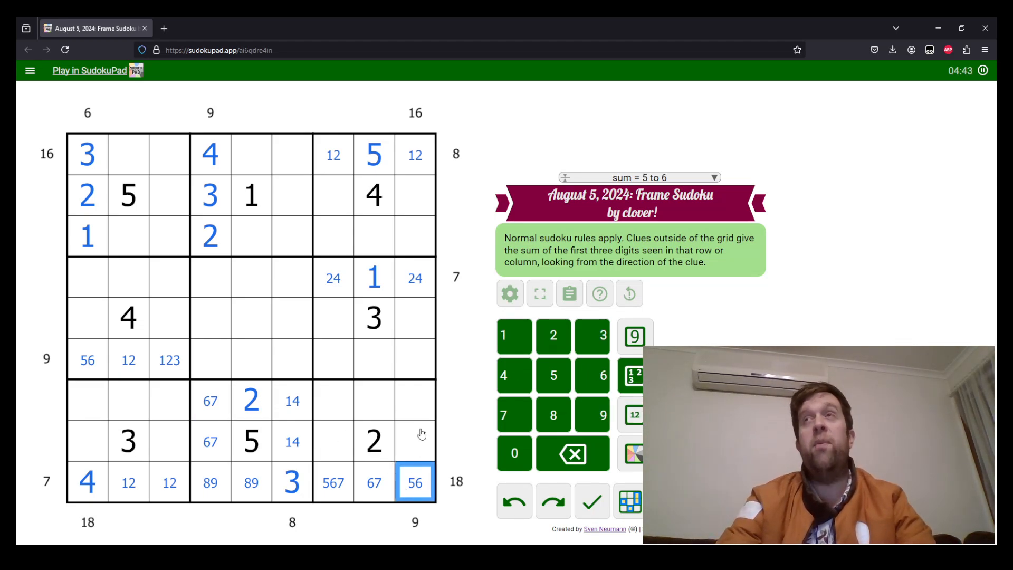
click(373, 441)
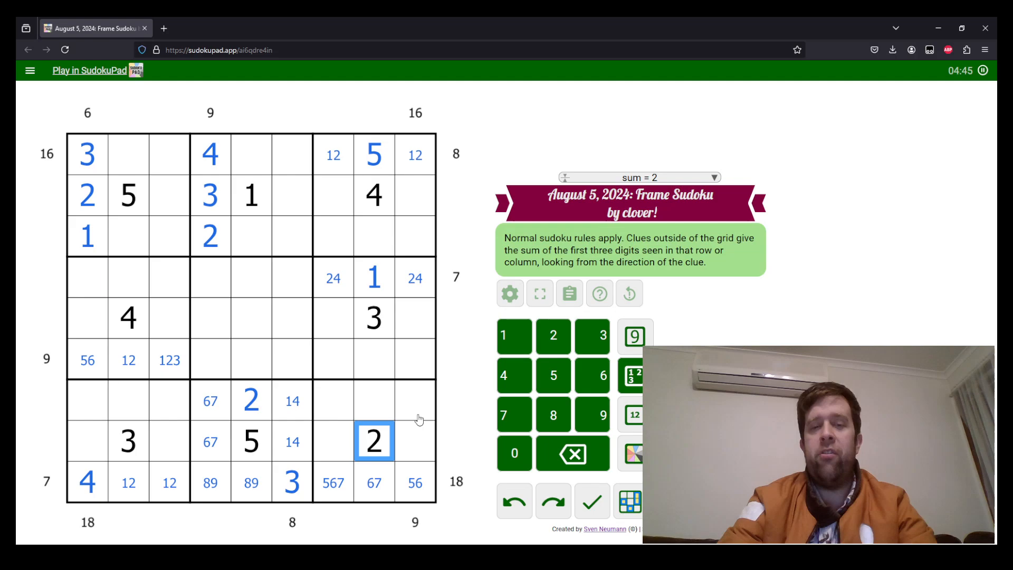
click(415, 400)
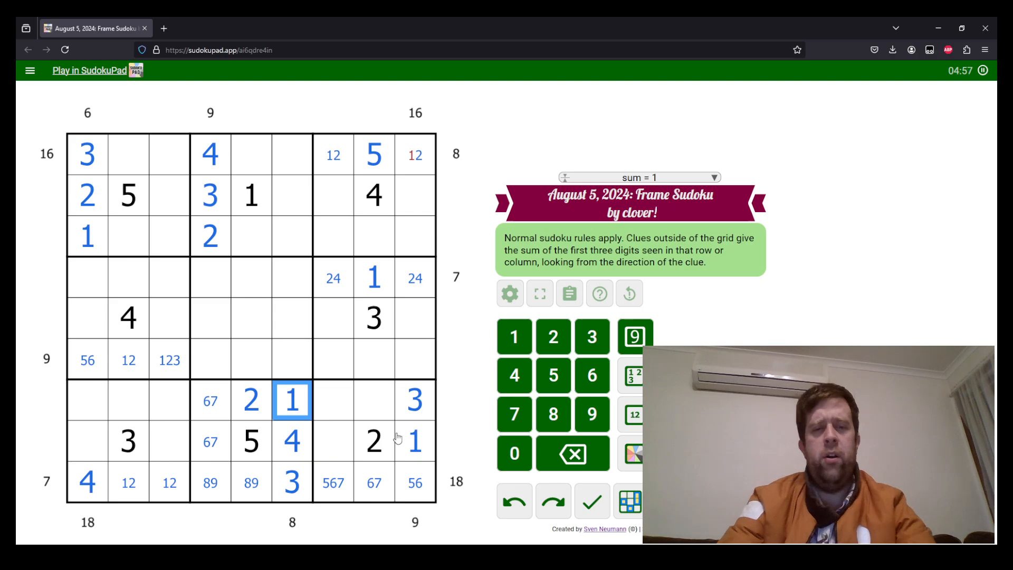
click(414, 483)
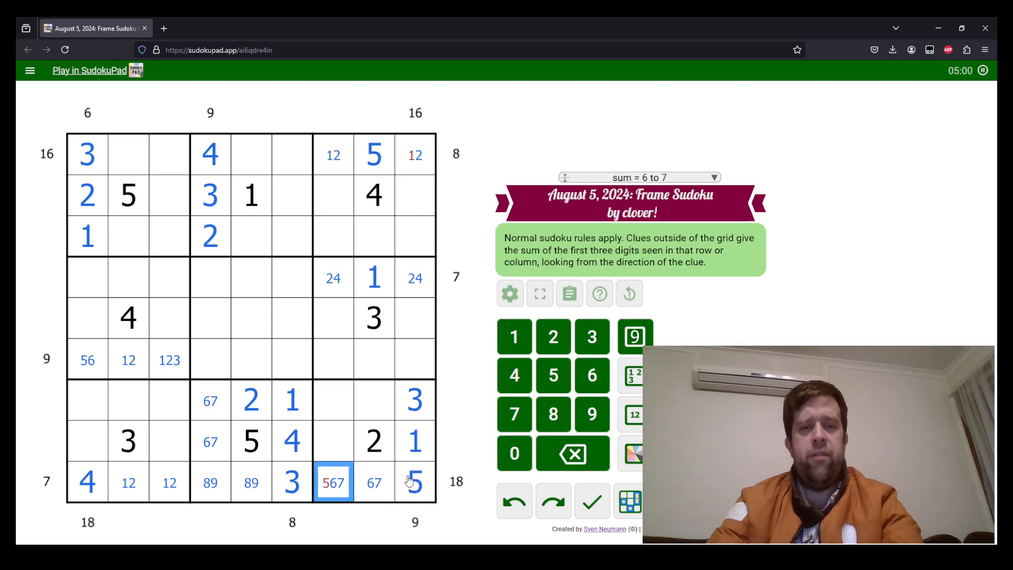
click(333, 401)
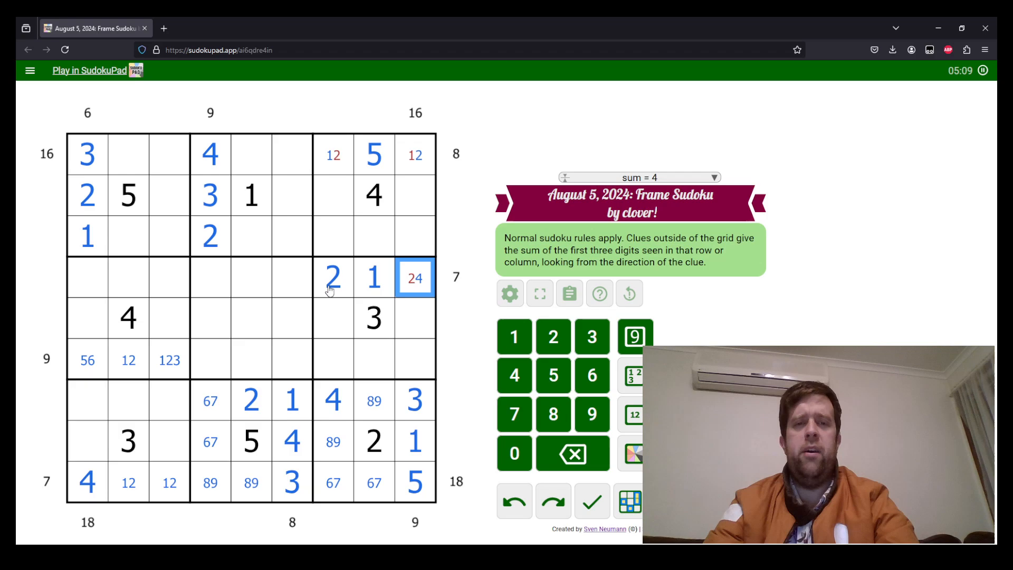
Step: Enter 1-5-2 and a 3 in the top-right box with 68 and 79 candidate pairs
click(415, 154)
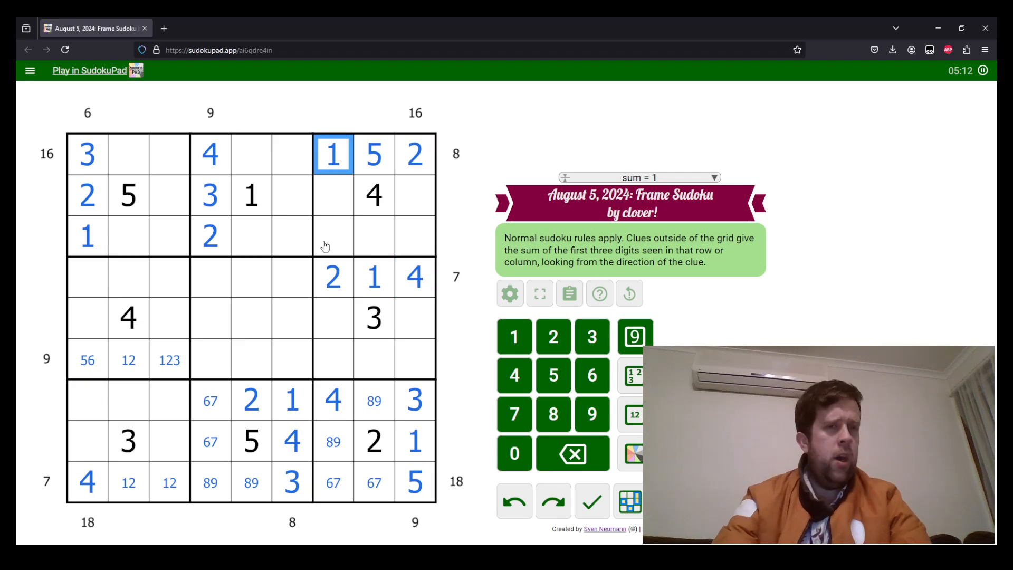
click(333, 236)
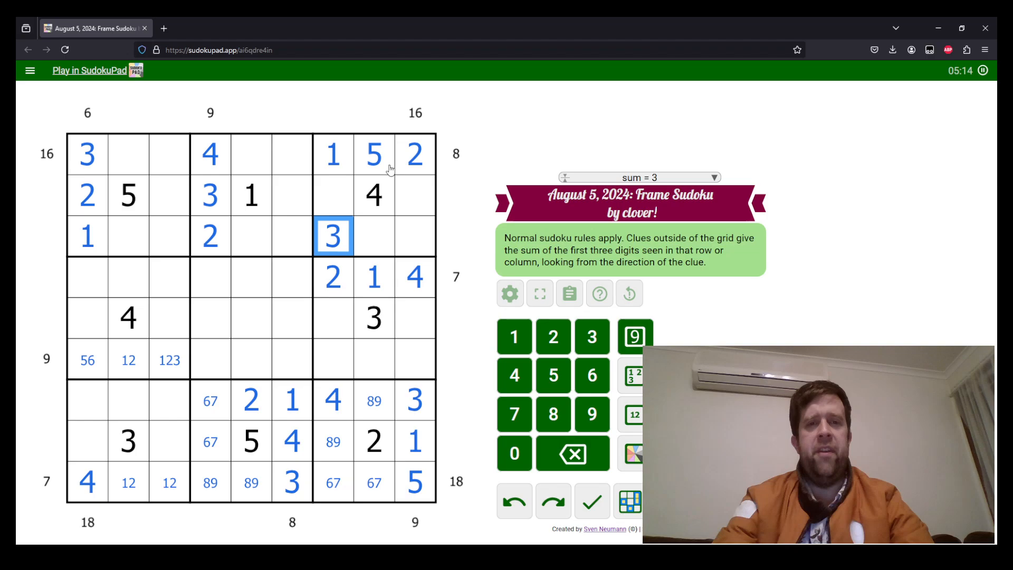
click(415, 154)
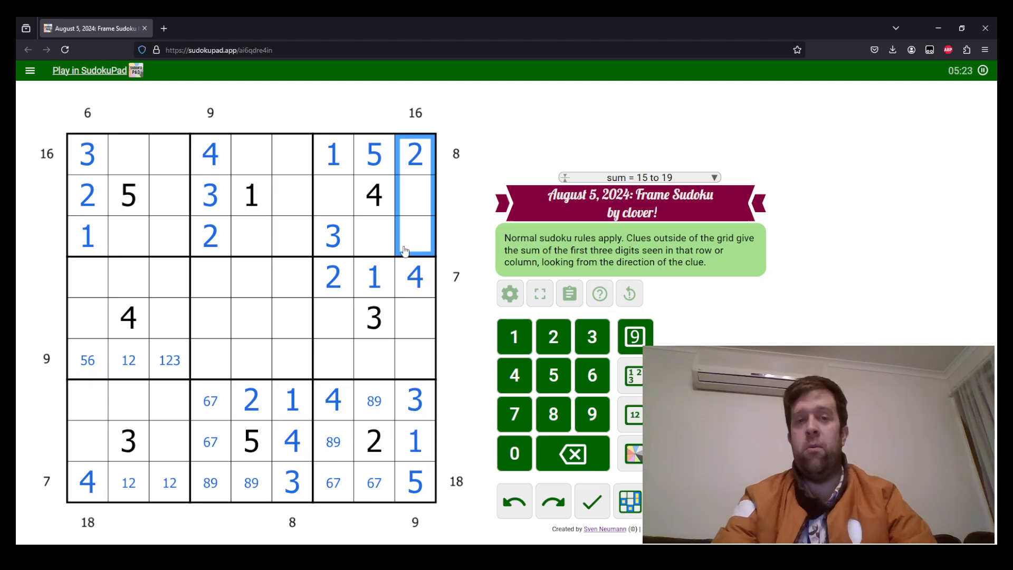
click(414, 196)
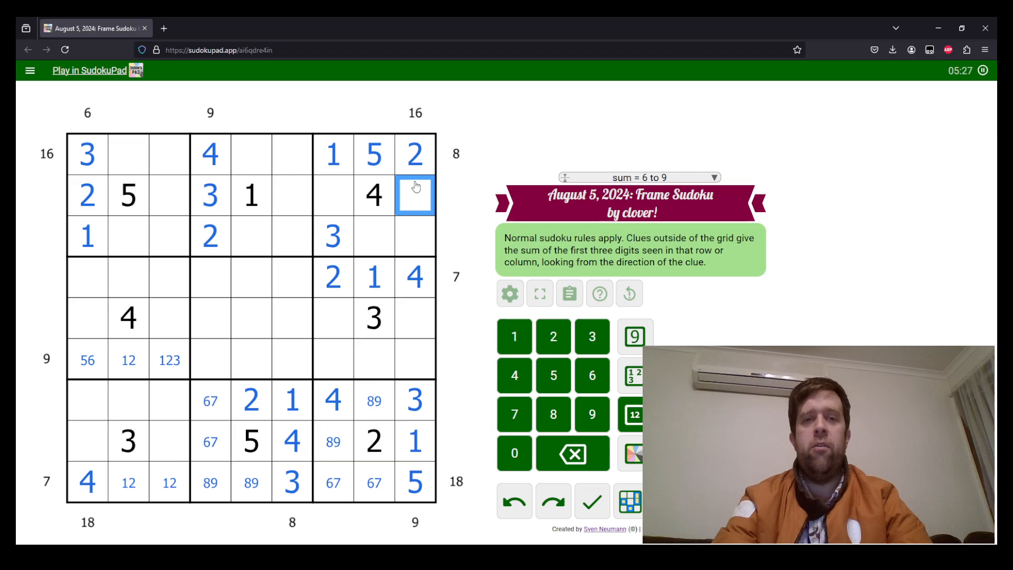
click(373, 236)
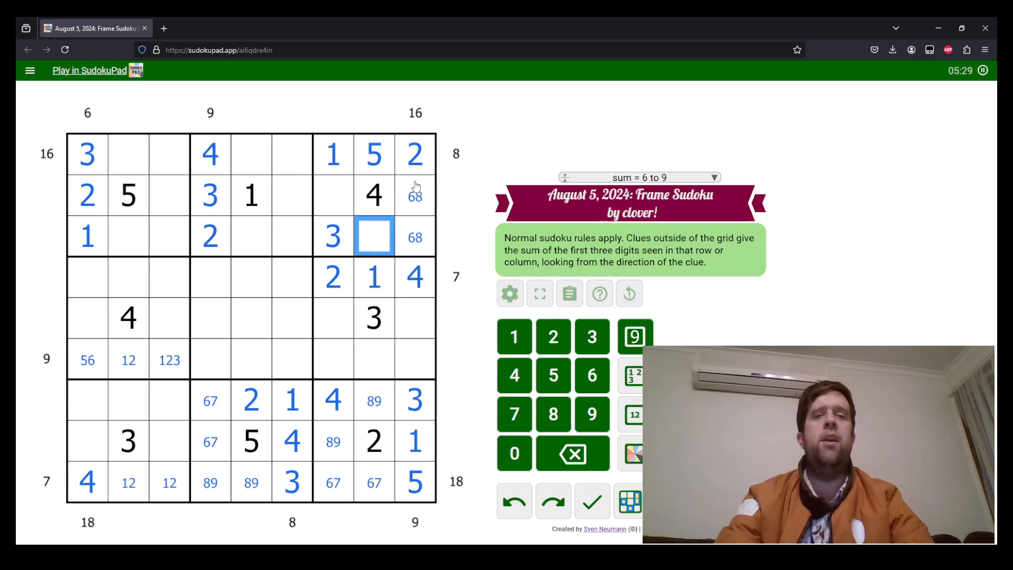
click(333, 195)
text(79)
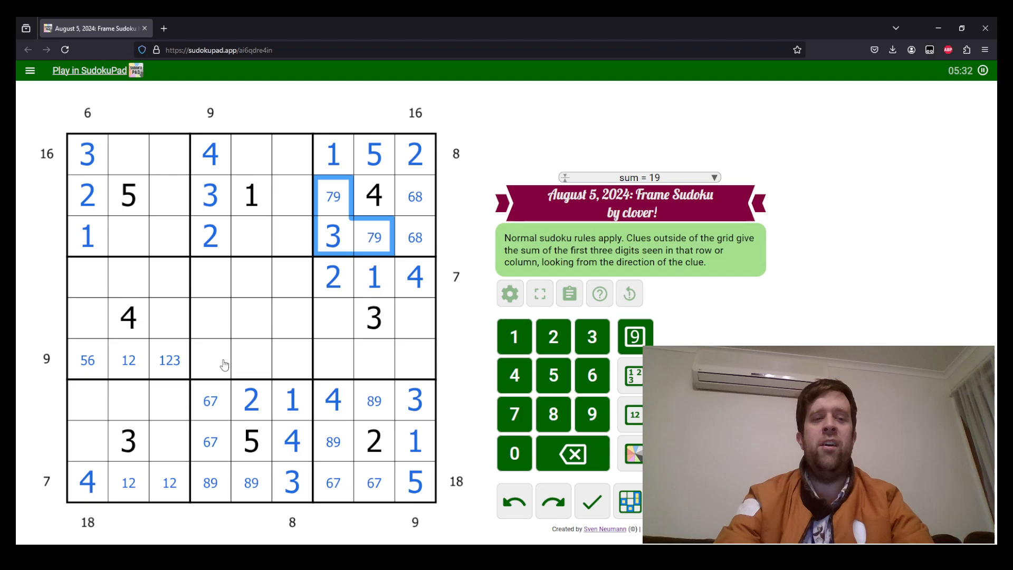
Step: Corner-mark 1 in r6c2–r6c3 and enter digit 1 at row 5, column 4
click(87, 482)
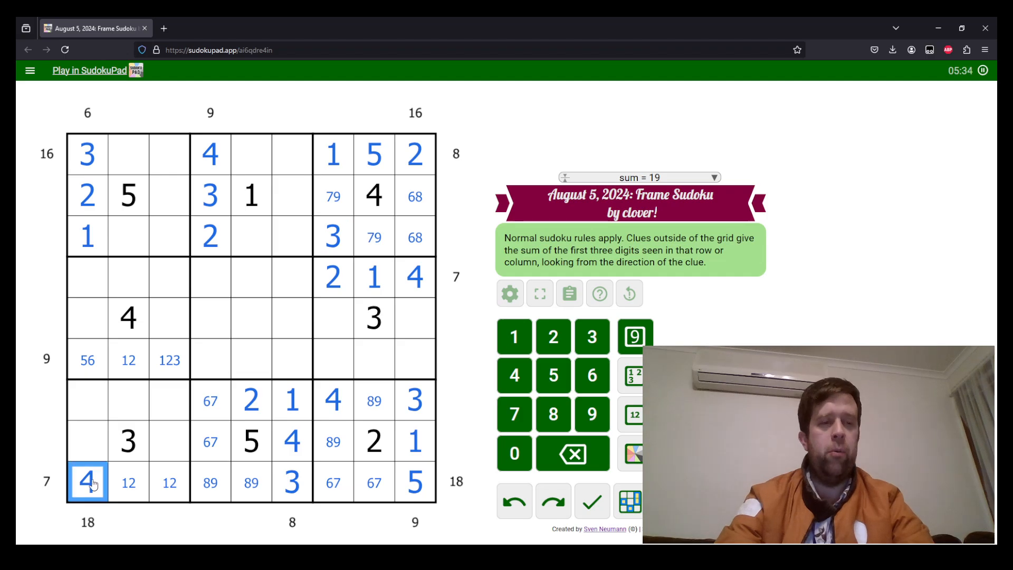
mouse_move(411, 360)
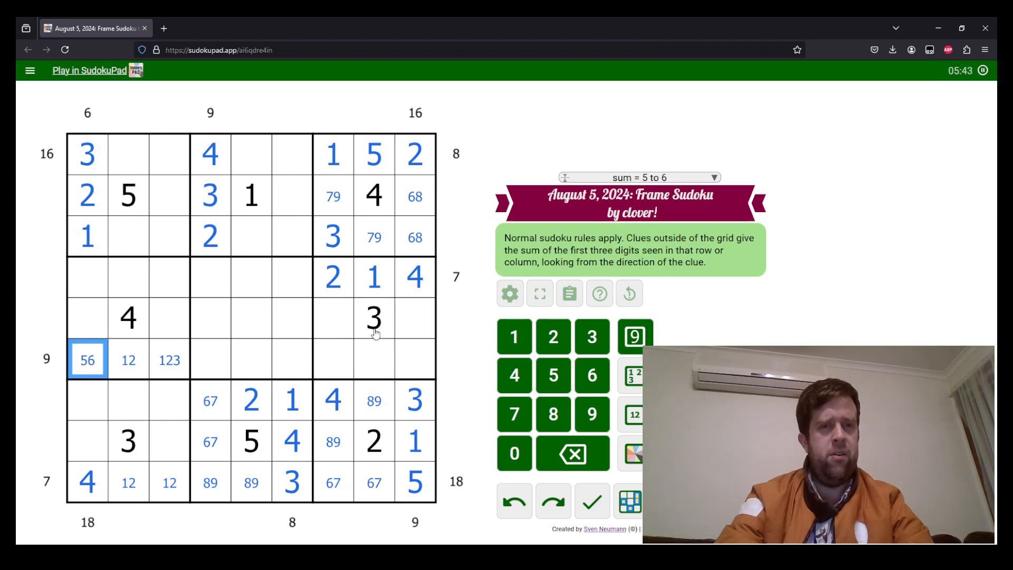
mouse_move(308, 336)
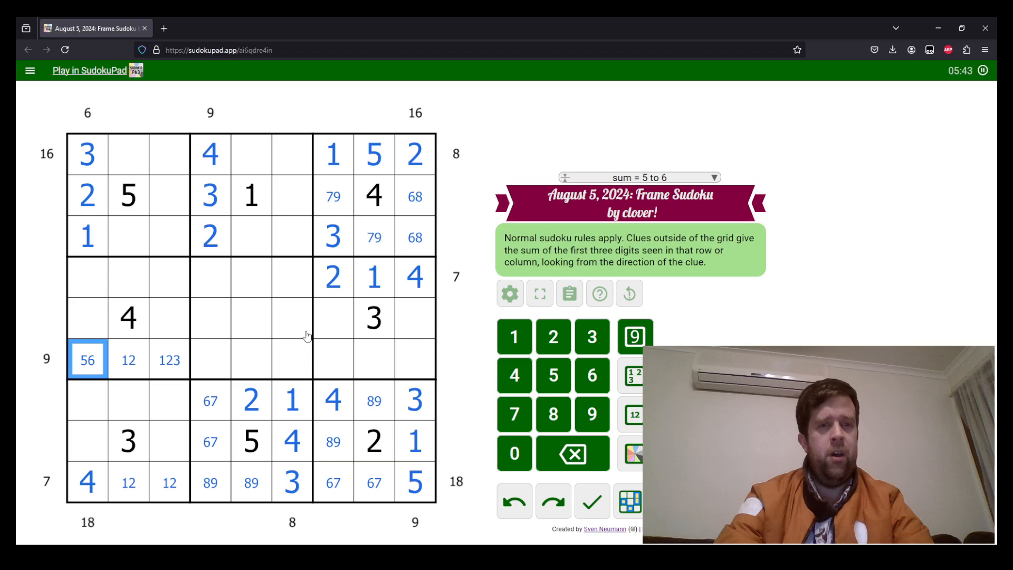
mouse_move(280, 351)
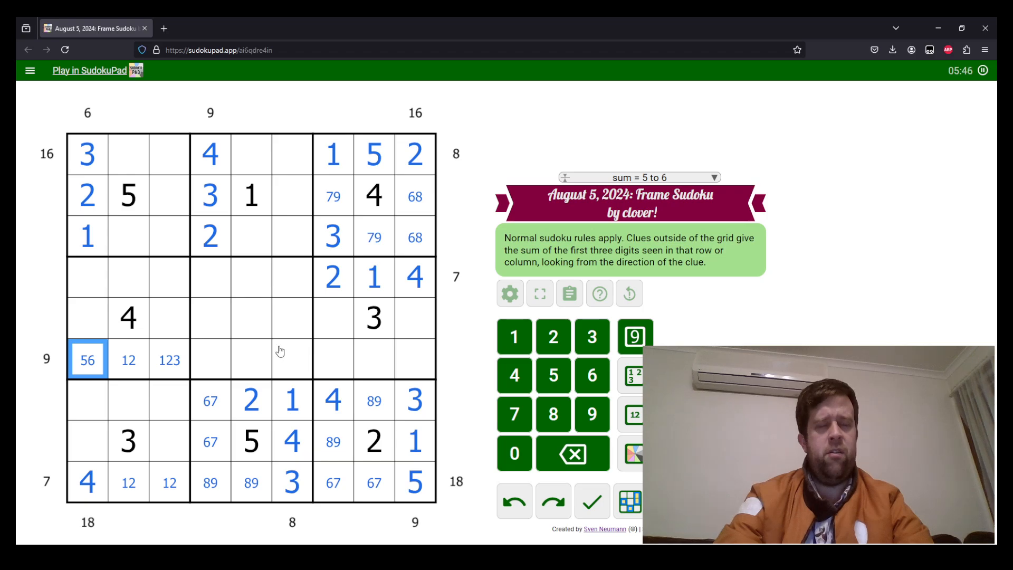
mouse_move(136, 368)
text(1 )
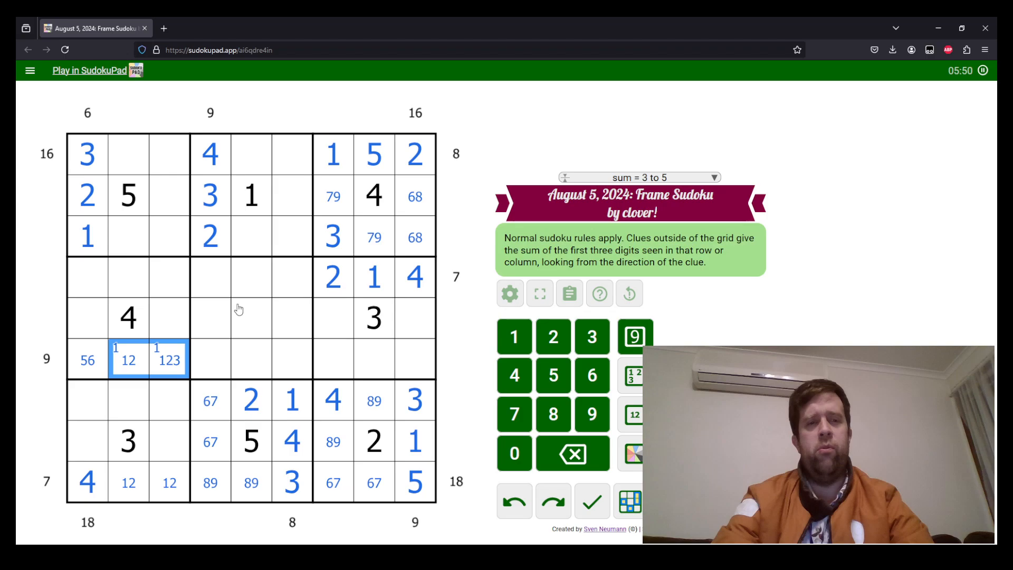
click(210, 317)
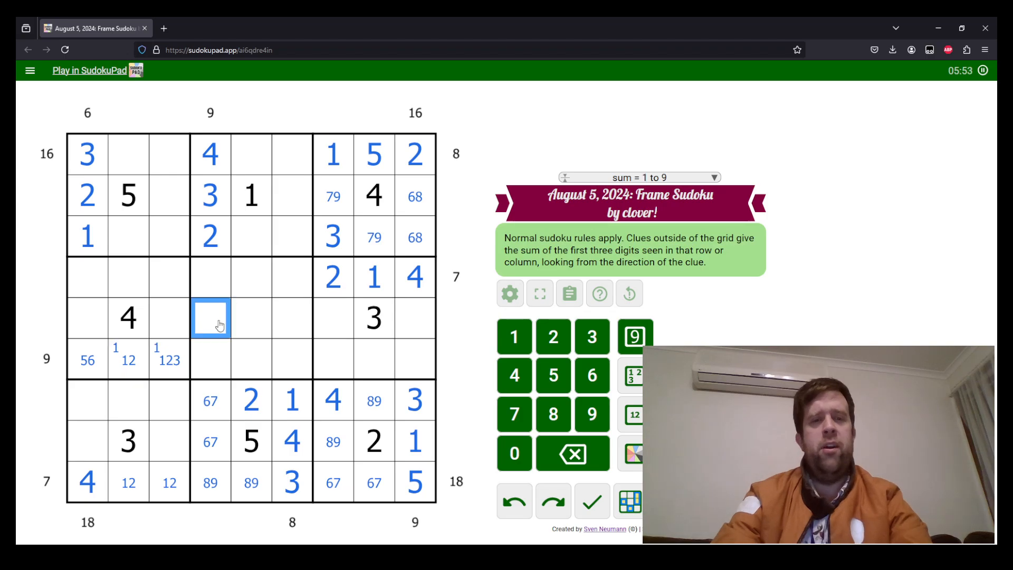
click(231, 278)
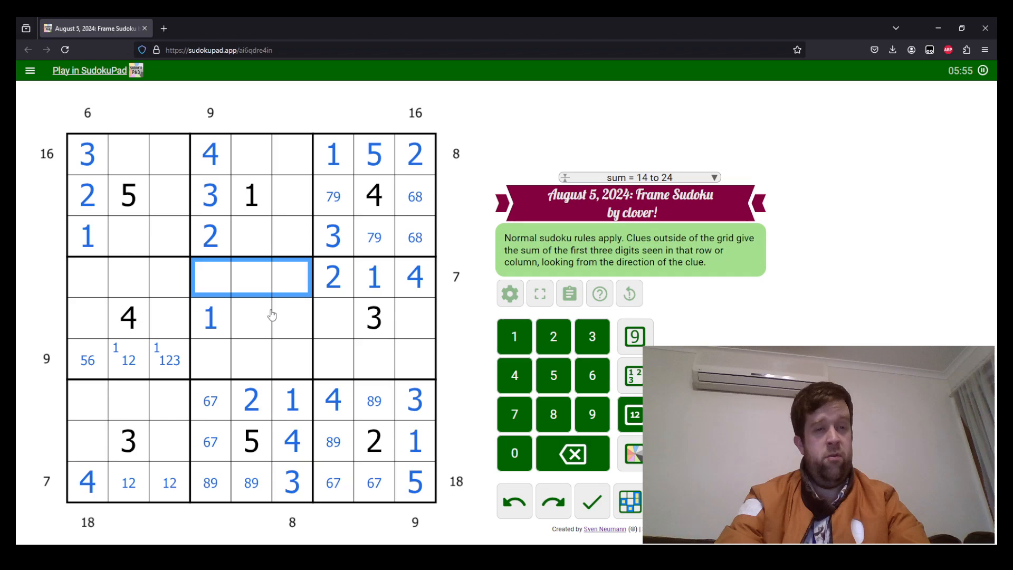
click(251, 317)
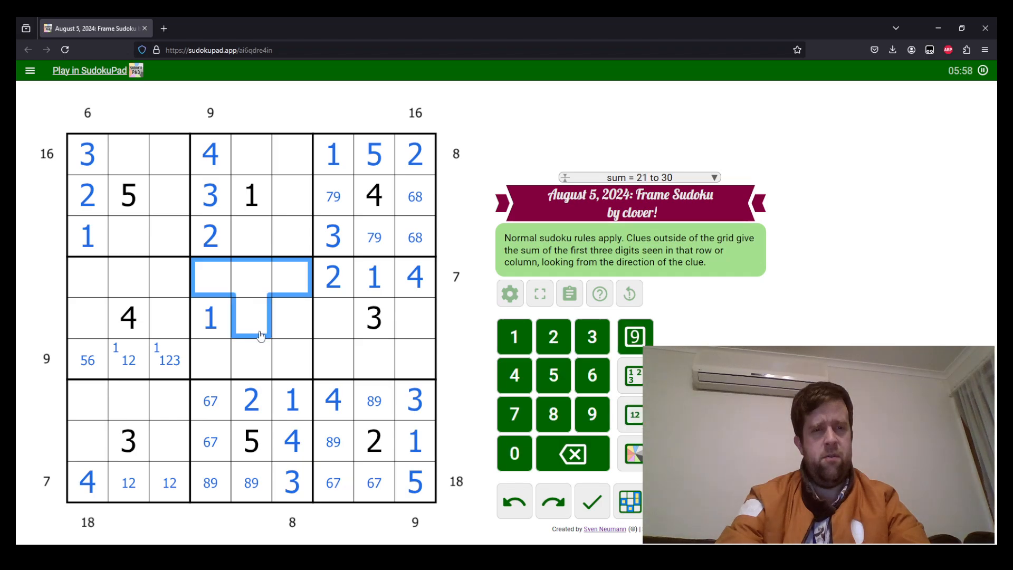
click(236, 288)
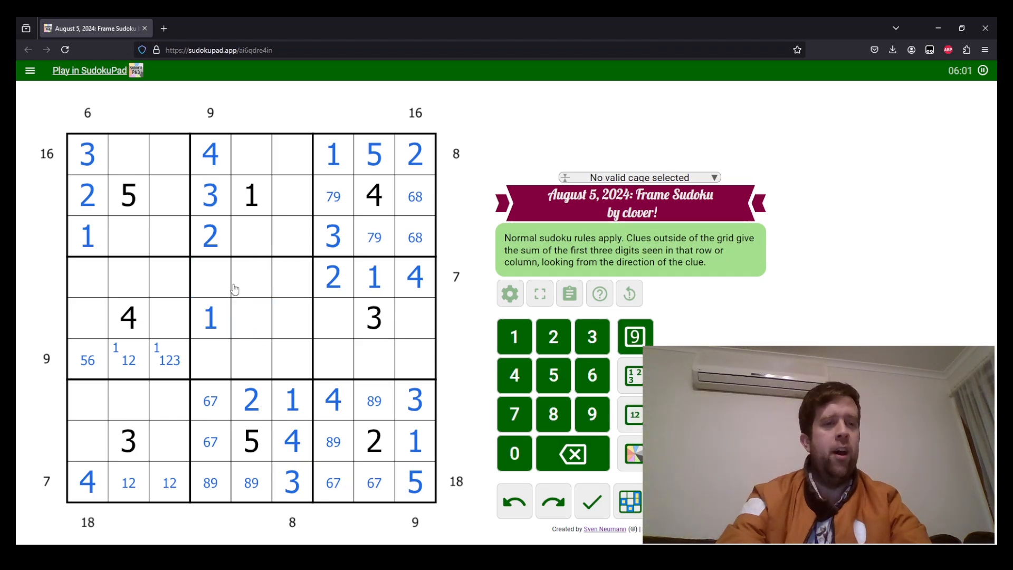
mouse_move(264, 297)
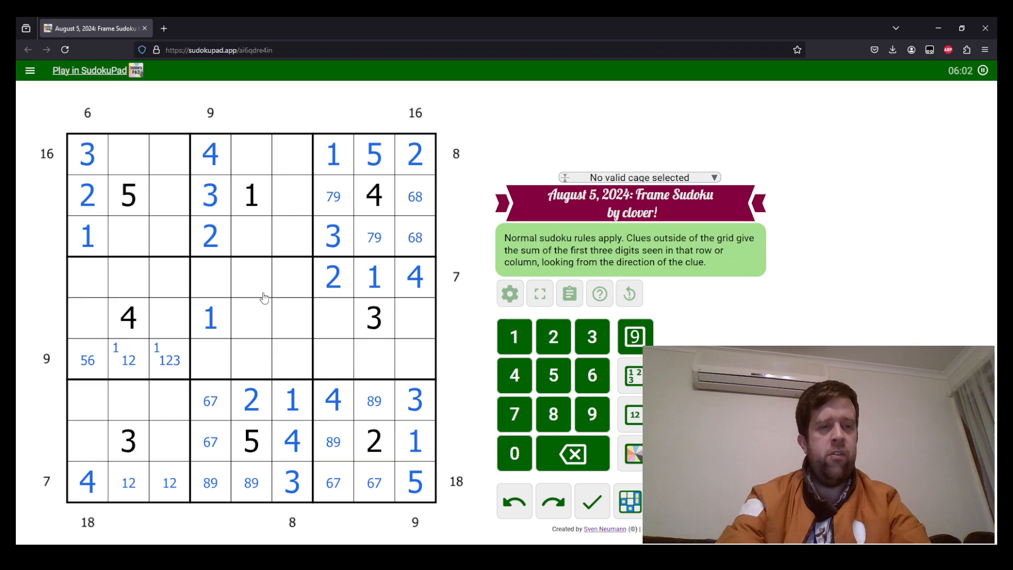
mouse_move(231, 286)
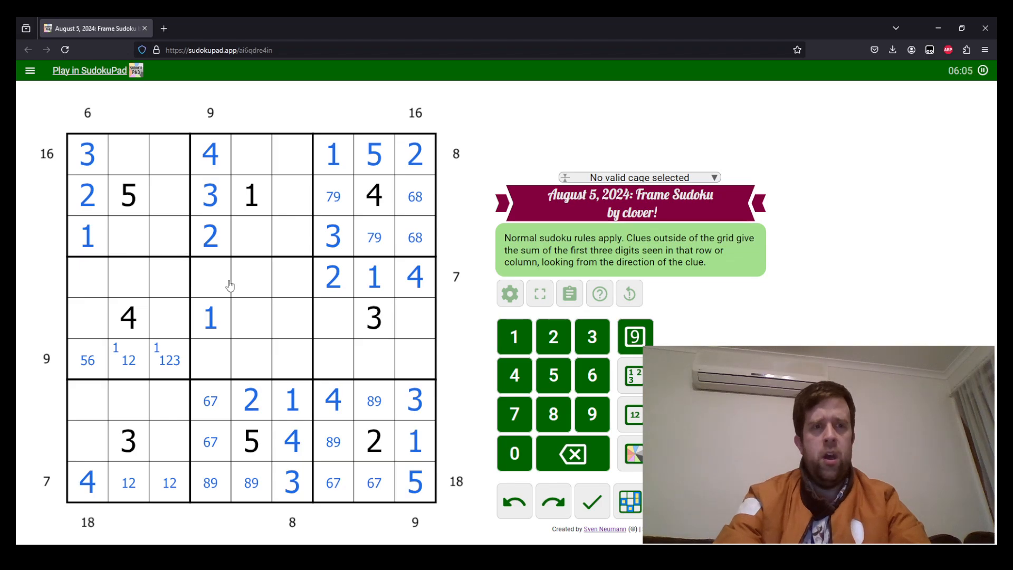
click(87, 482)
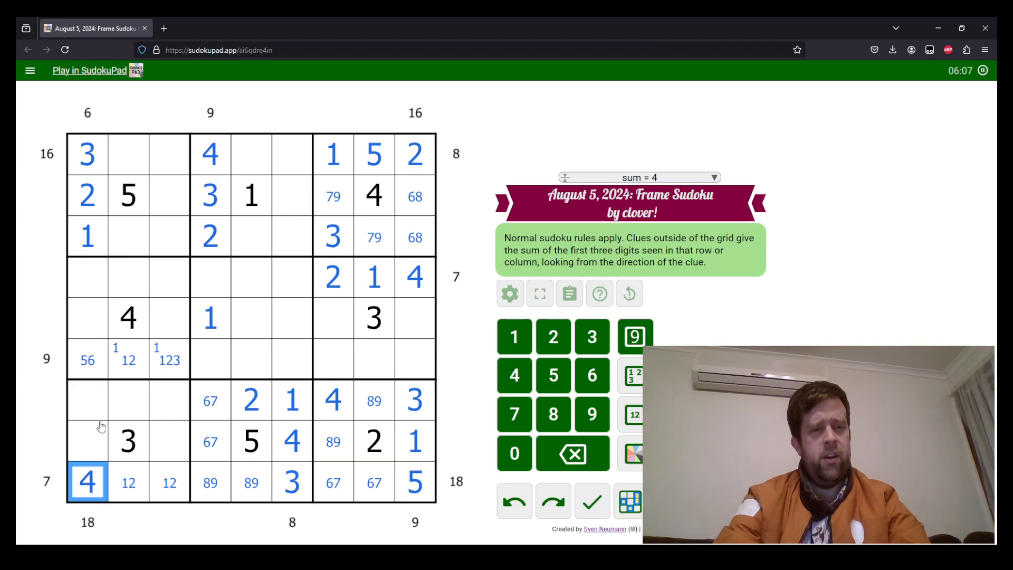
Step: Corner-mark candidate 3s in r4c5/r6c5 and 5s in column 7 cells
click(87, 399)
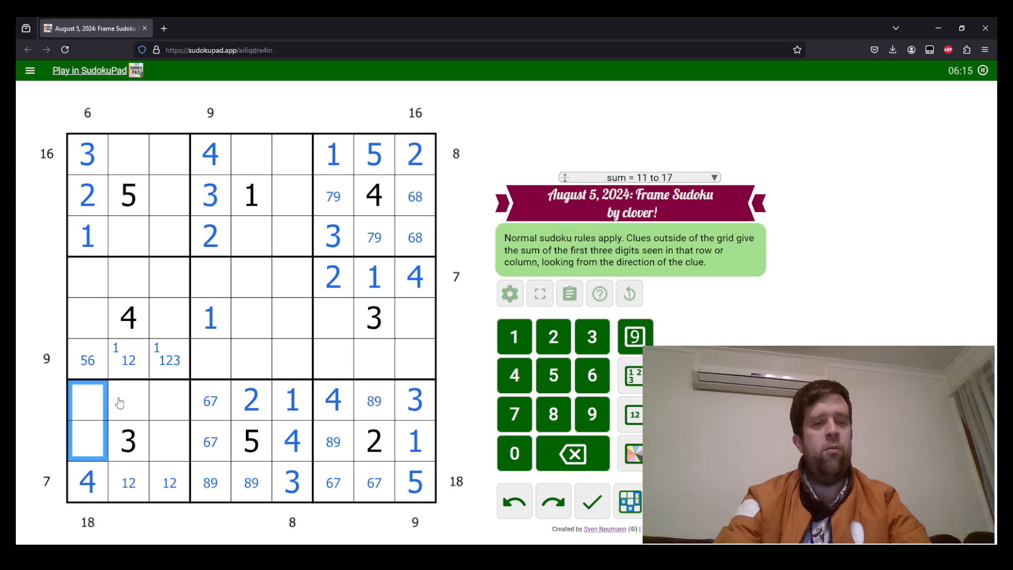
mouse_move(250, 267)
text(2)
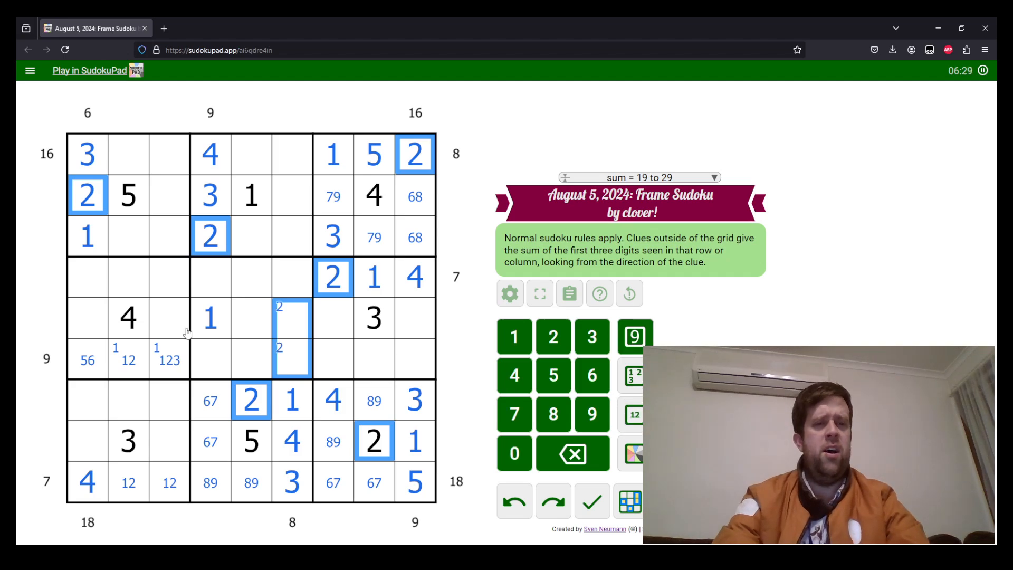
mouse_move(184, 494)
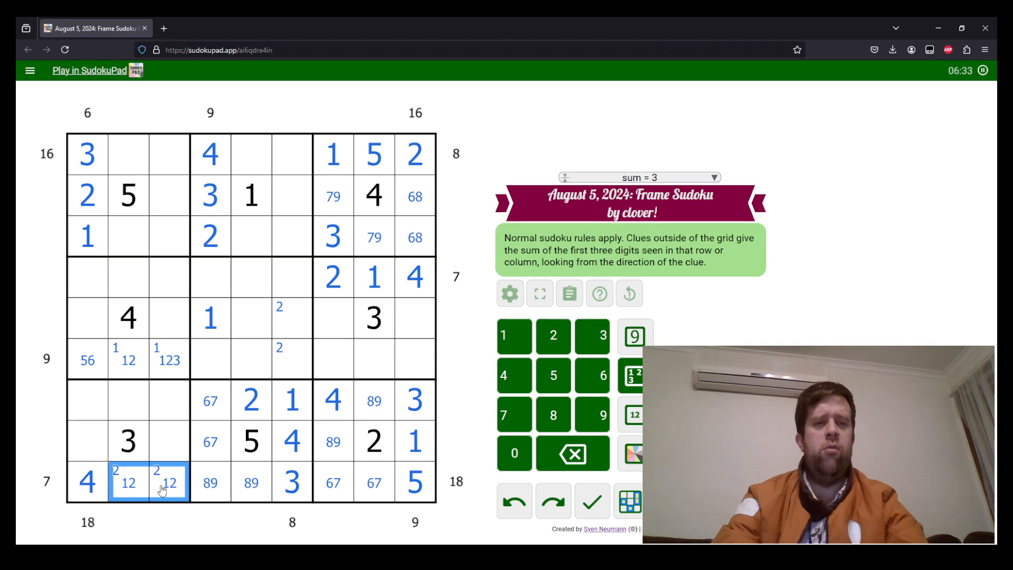
click(210, 195)
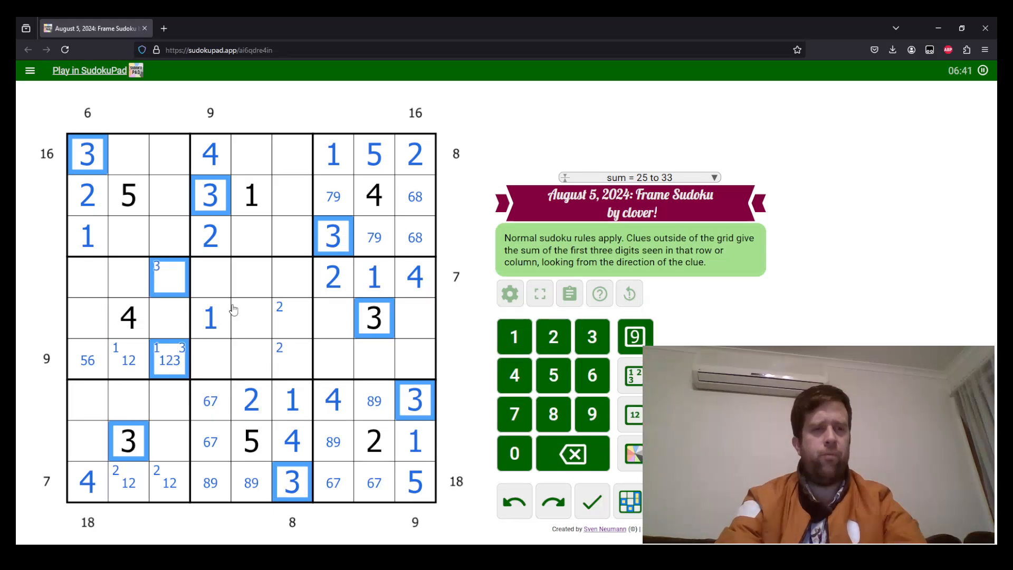
click(252, 278)
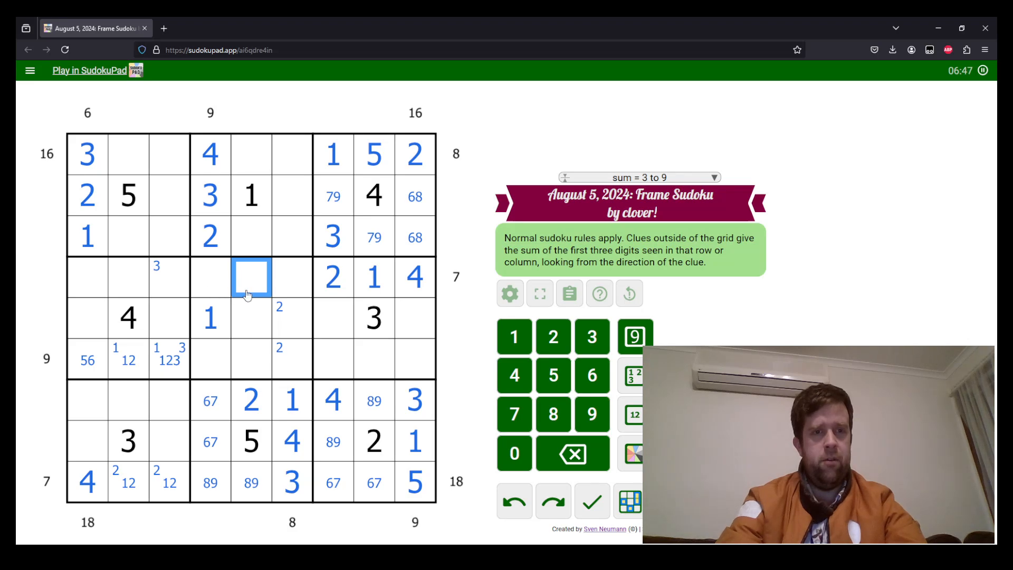
click(252, 359)
text(3)
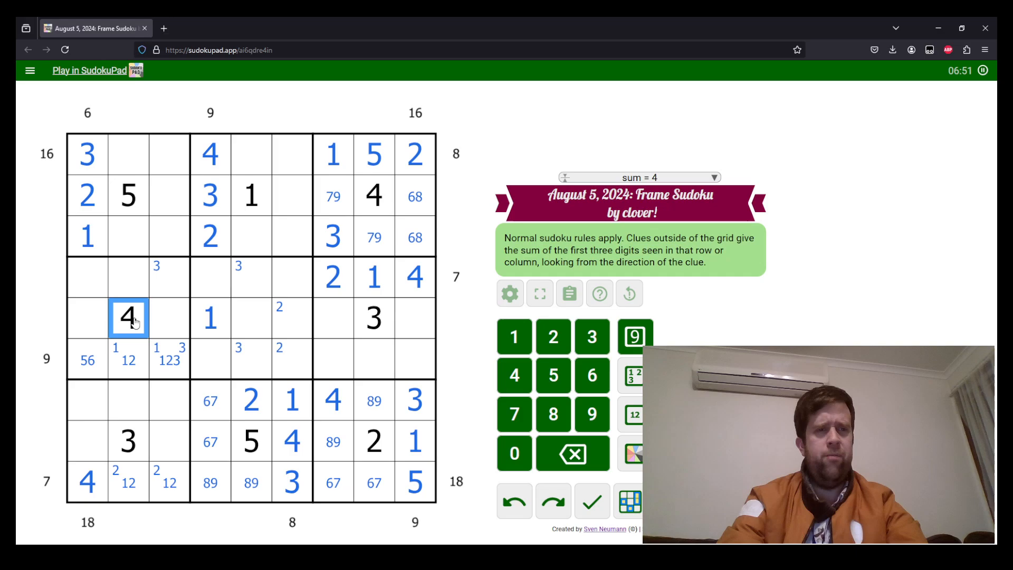
Step: Enter 4 in row 3, column 3 and 5 in row 3, column 6
click(168, 236)
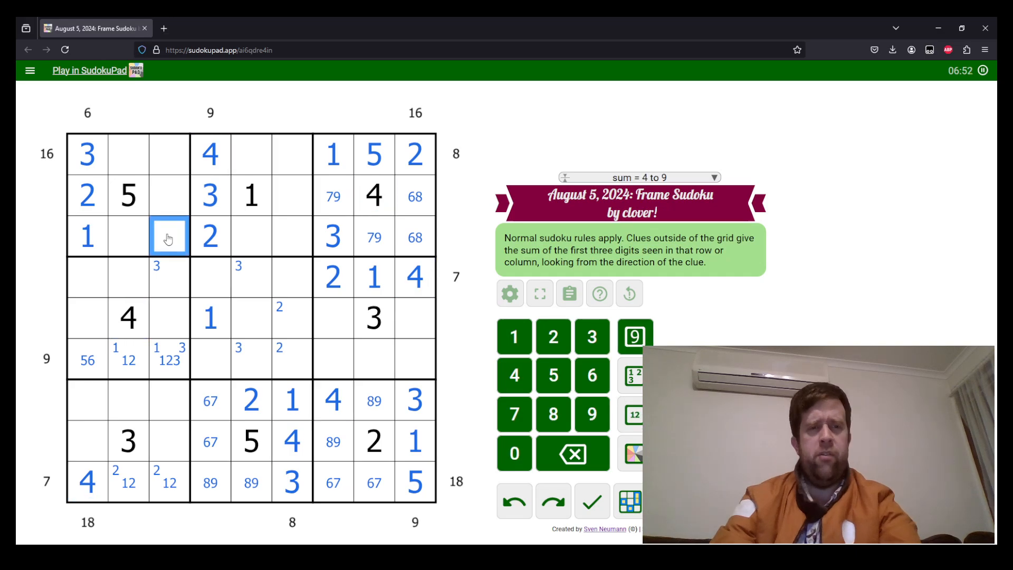
click(515, 376)
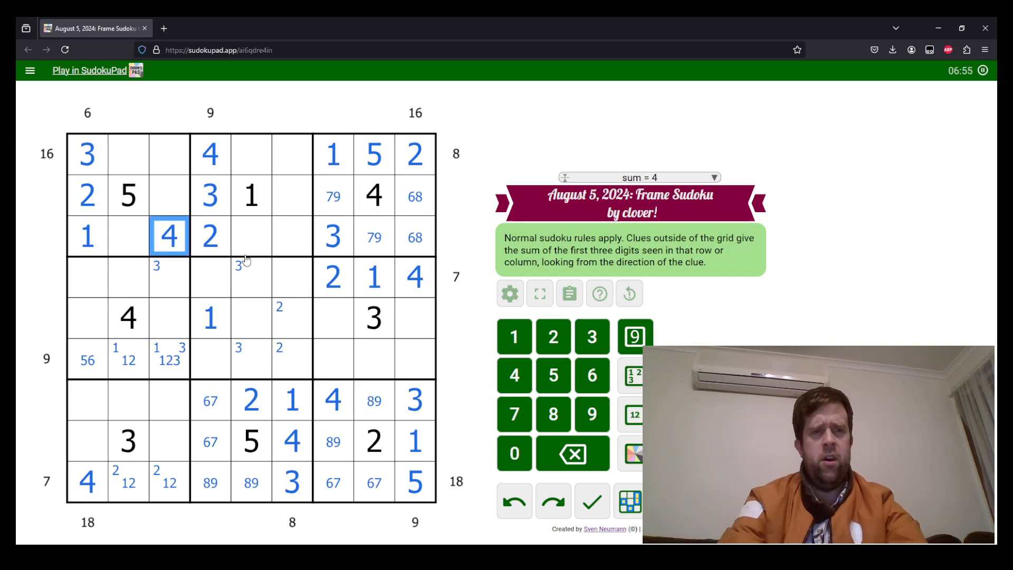
click(291, 236)
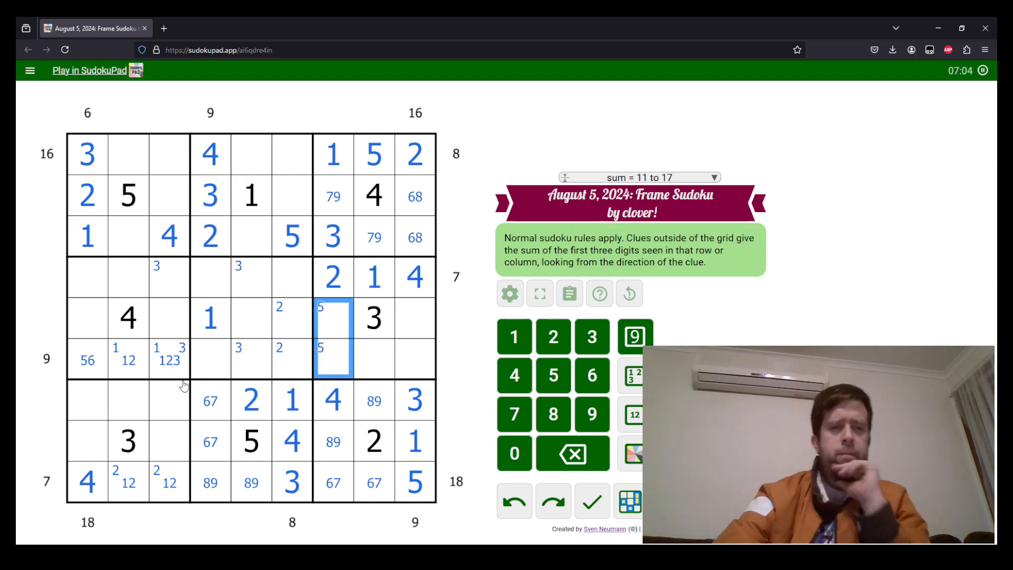
Step: Enter 5 in r7c3 and 3 in row 4, column 5
click(169, 400)
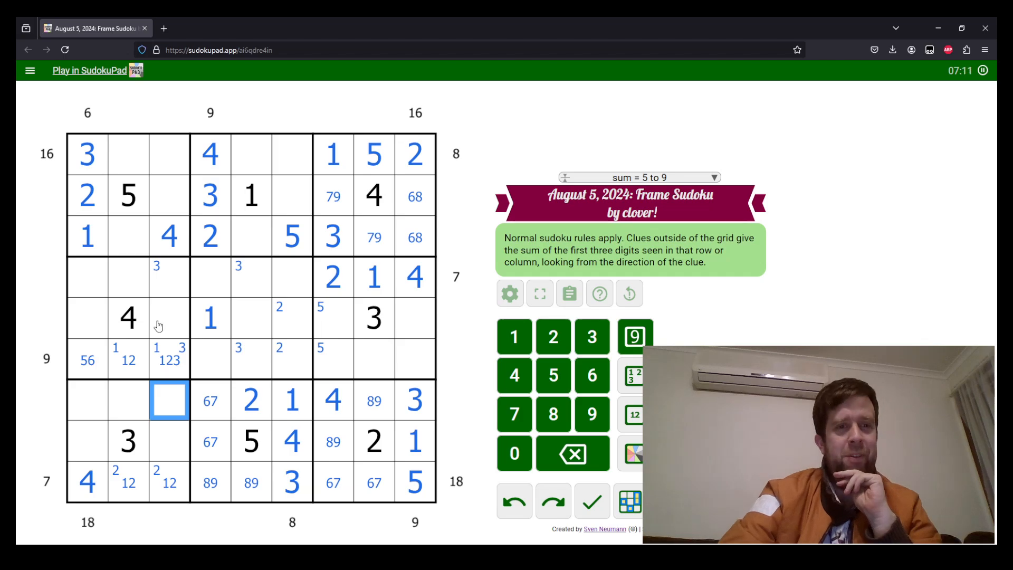
click(210, 276)
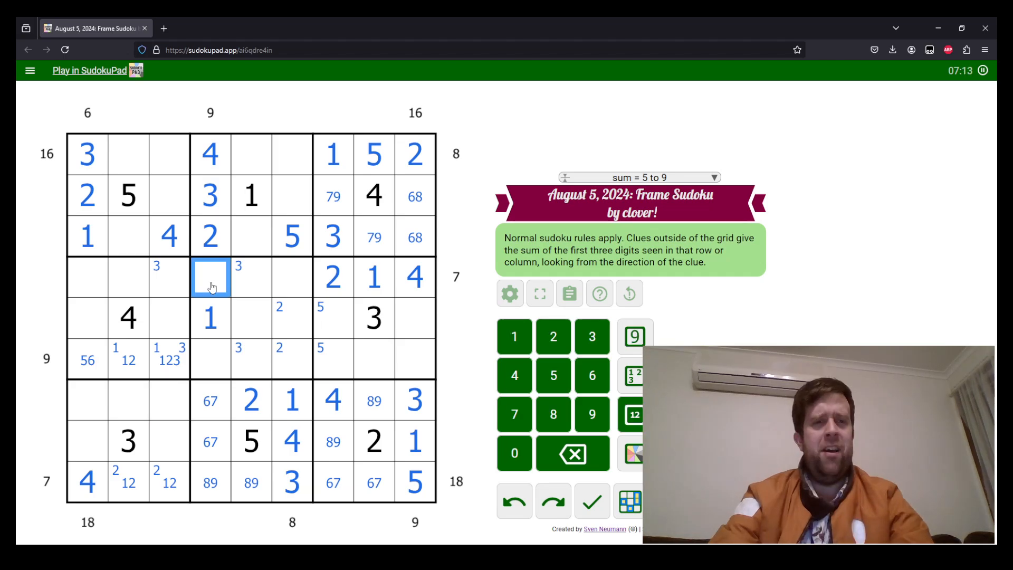
click(210, 359)
text(589)
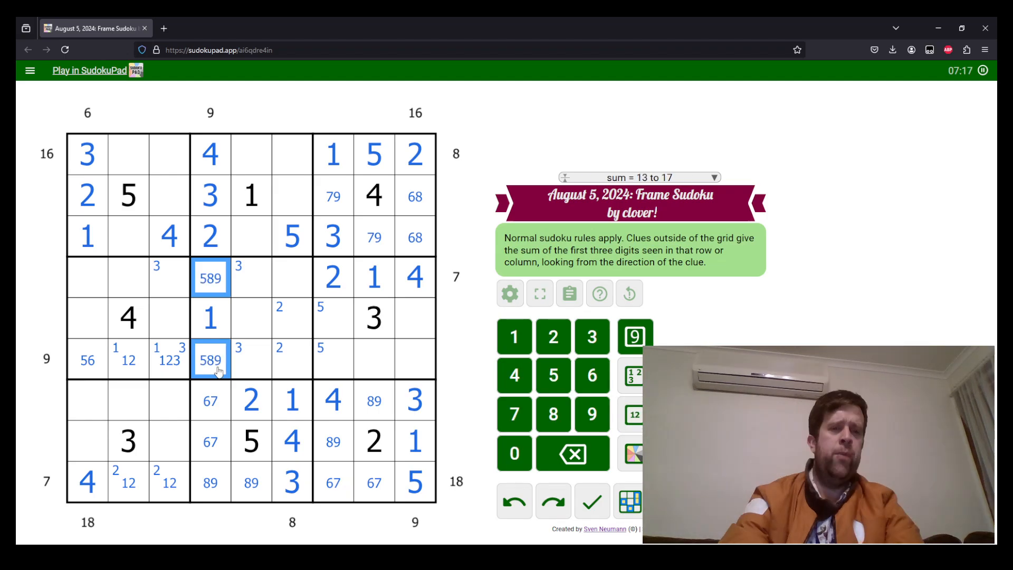
click(414, 277)
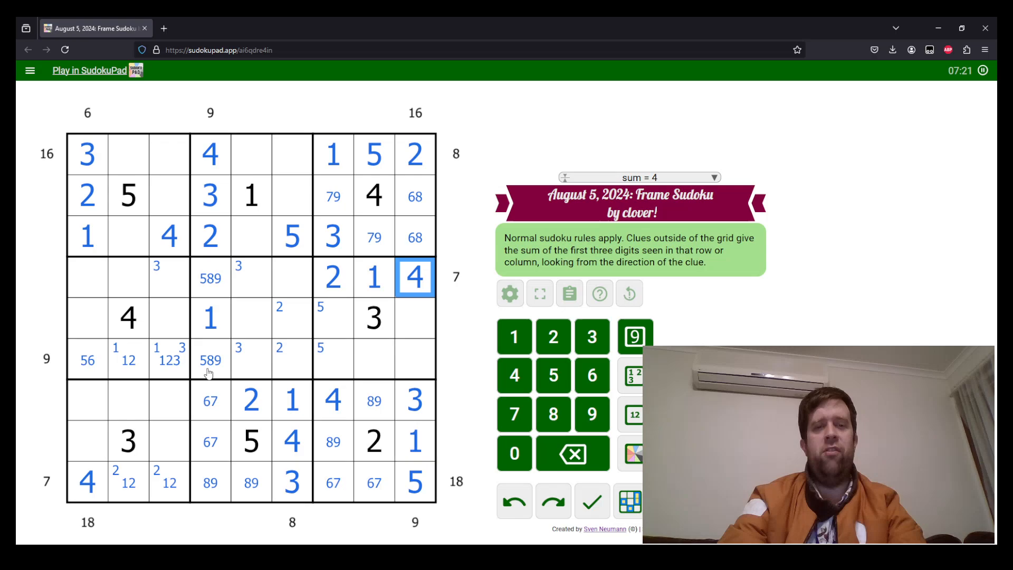
click(127, 318)
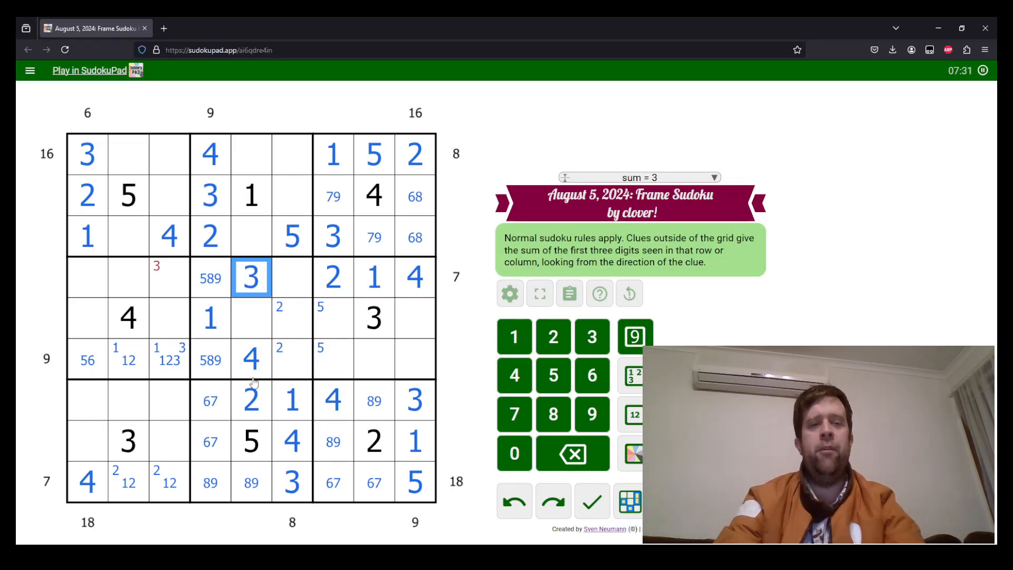
Step: Fill 5-1-3 into row 6, place 5s at r4c4 and r5c7, and 2 at r5c3
click(170, 318)
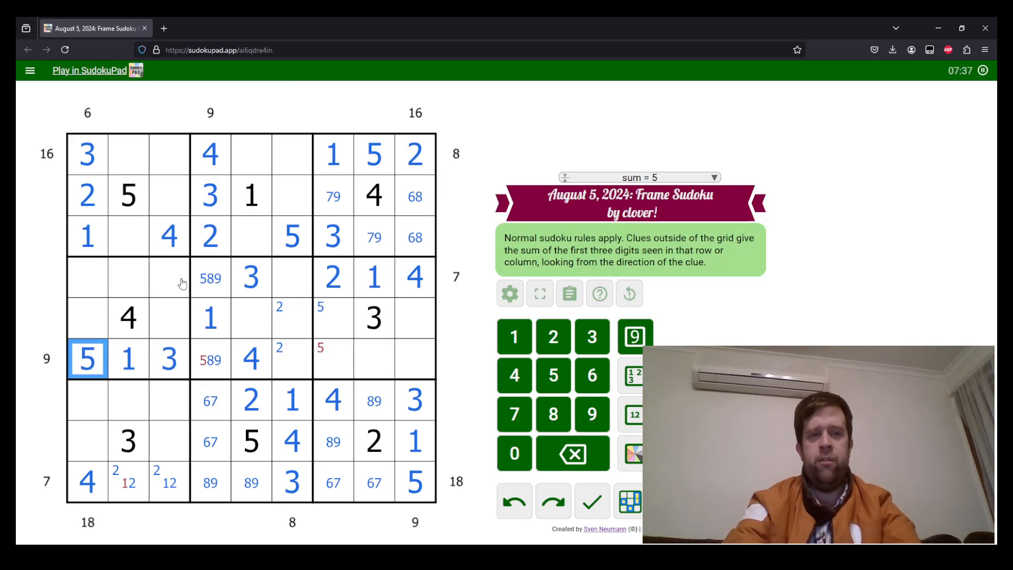
click(128, 481)
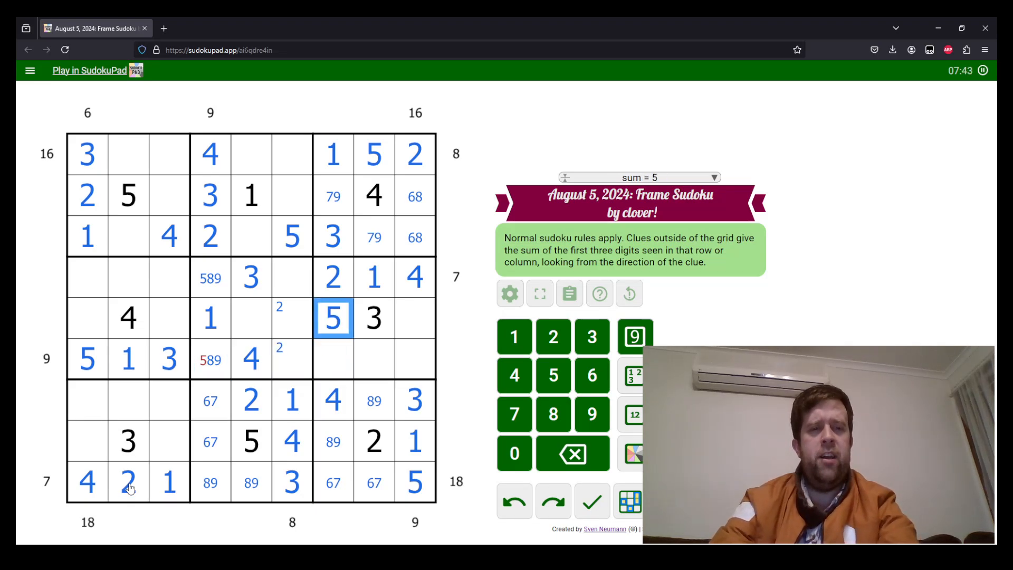
click(210, 278)
text(5)
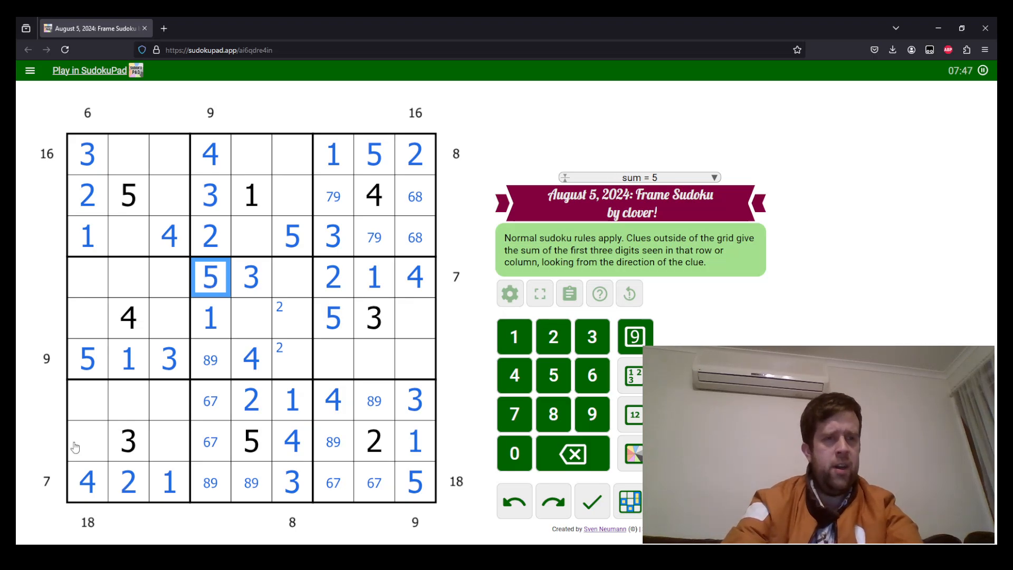
click(170, 317)
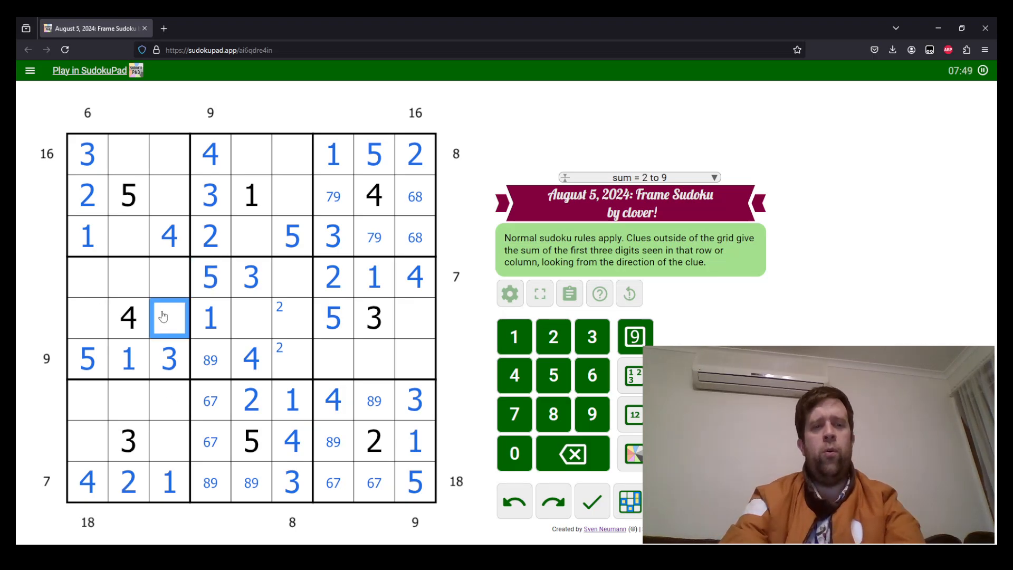
click(292, 317)
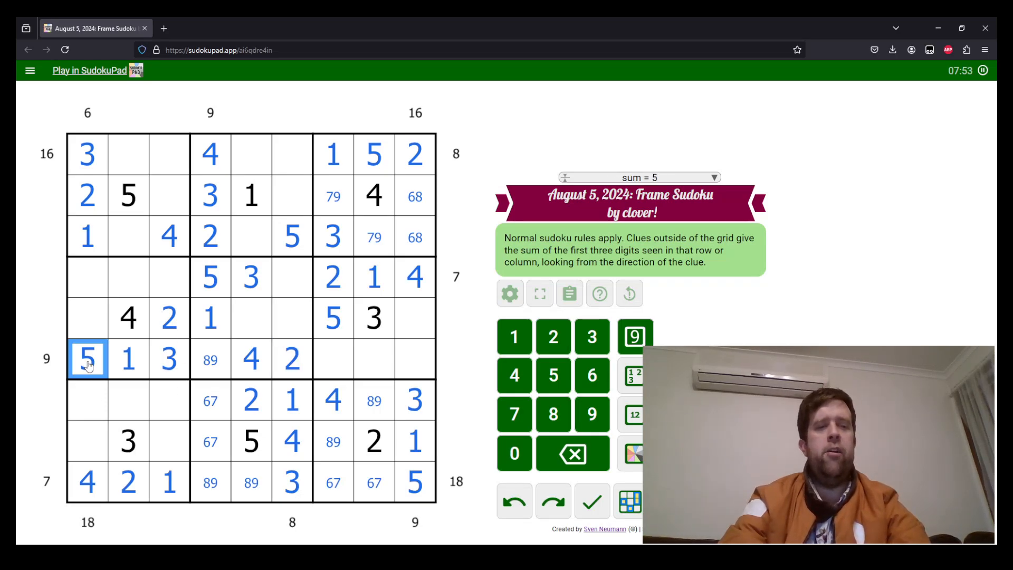
click(87, 400)
text(68)
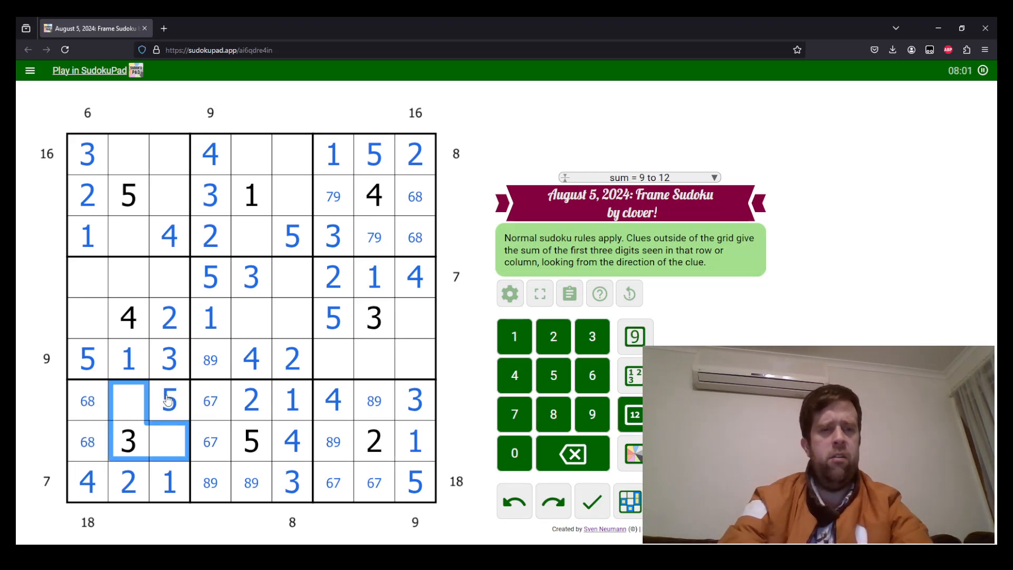
Step: Mark 7/9 candidates in column 1 and 6/8 pairs in column 9
click(87, 277)
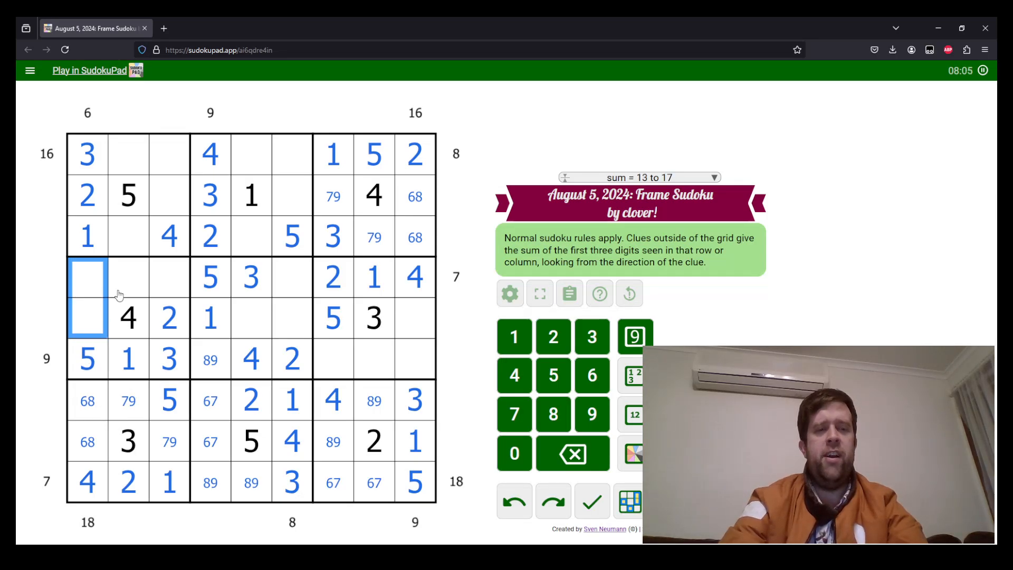
click(87, 399)
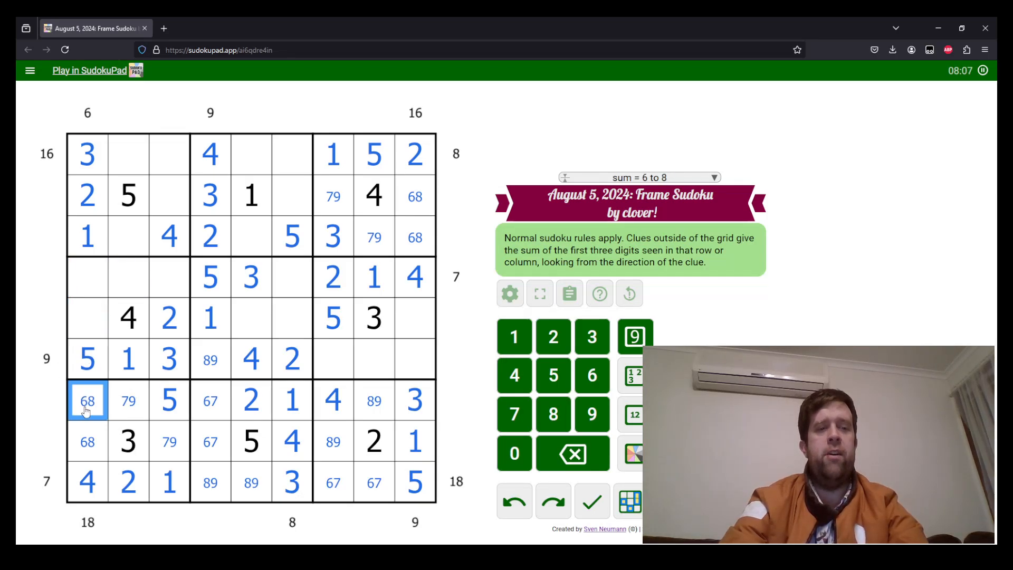
click(148, 277)
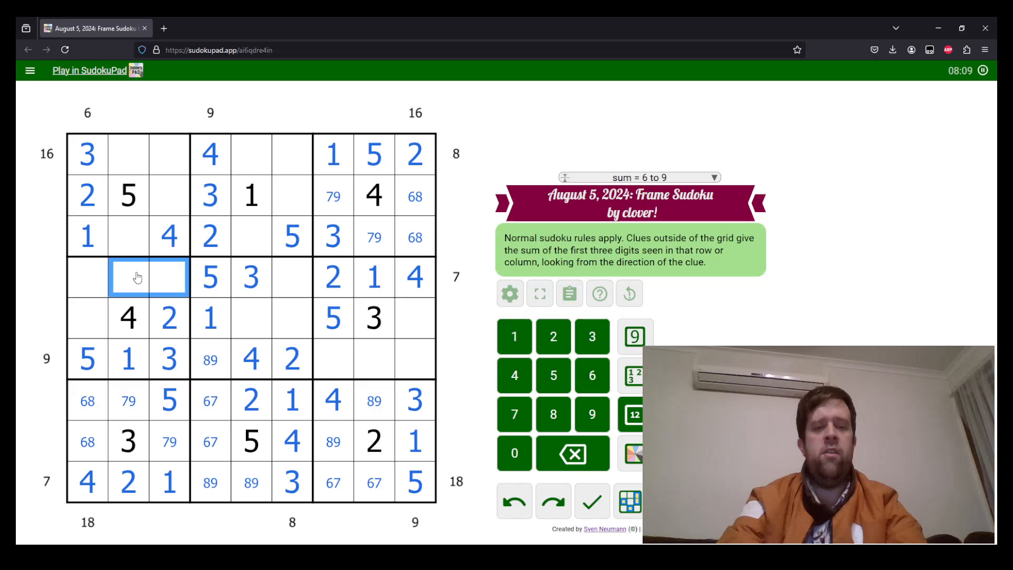
click(87, 278)
text(79)
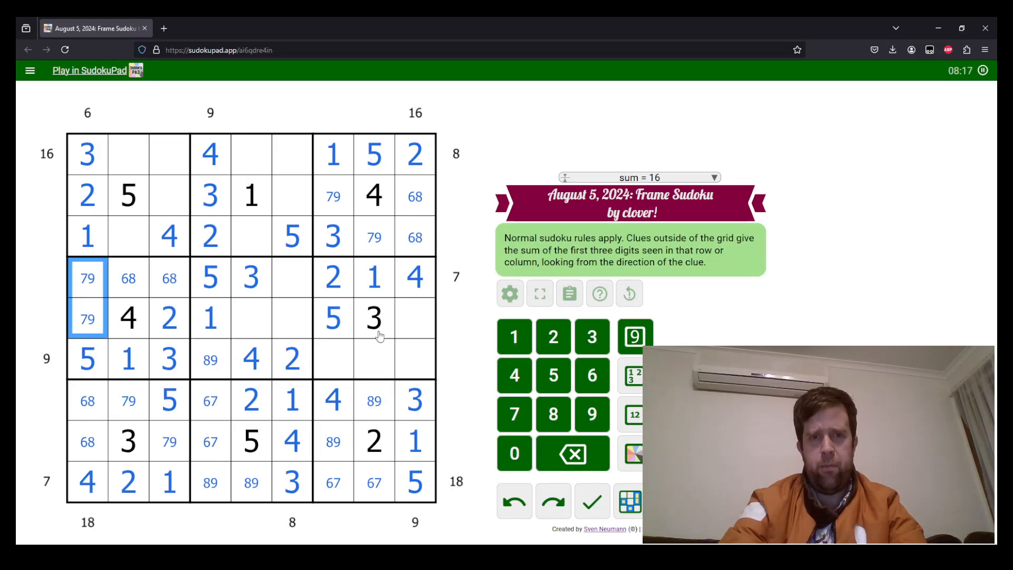
click(415, 196)
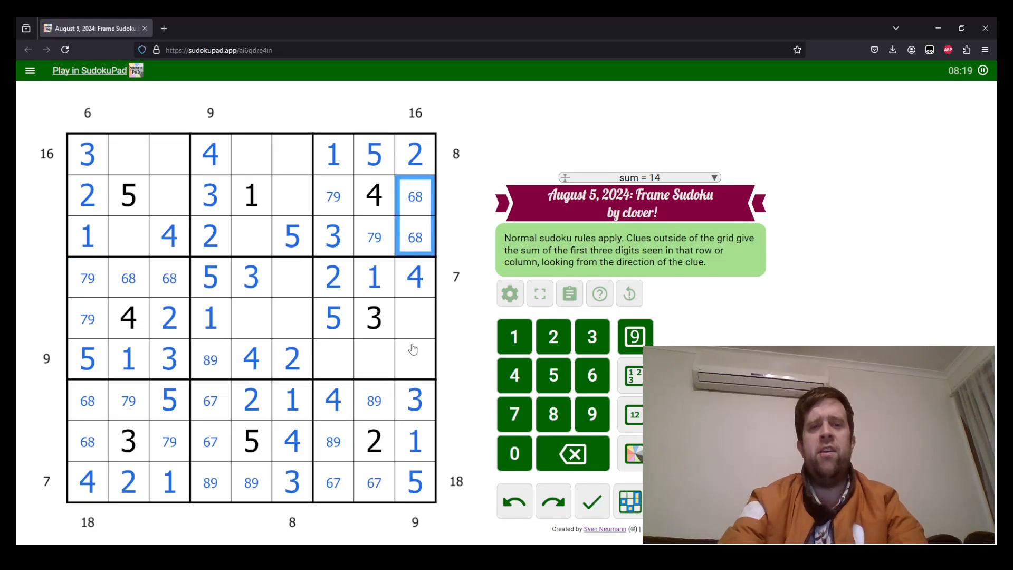
Step: Place 9 at r6c4, 8 and 9 in row 9, and 7 at r4c6
click(333, 359)
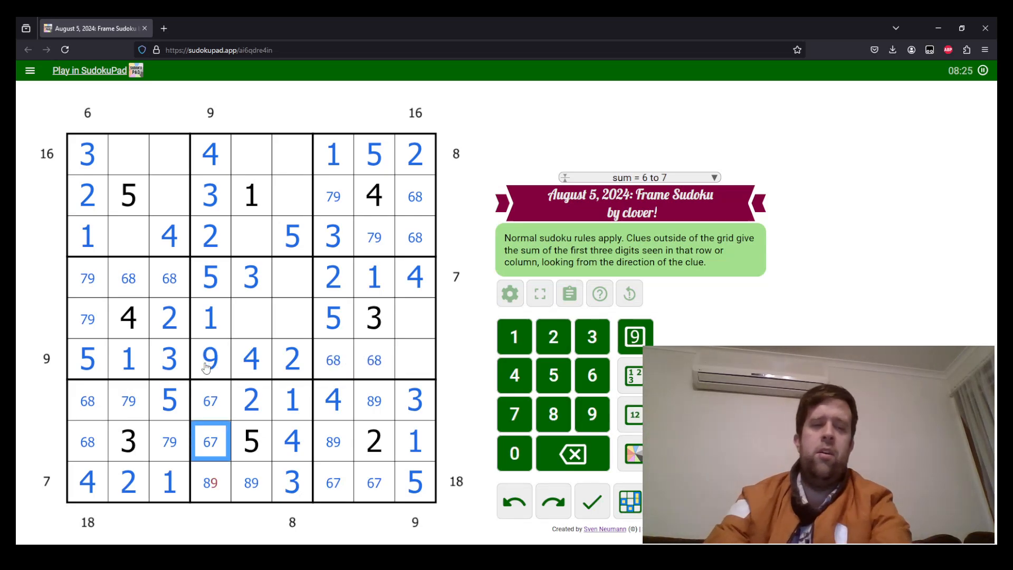
click(251, 481)
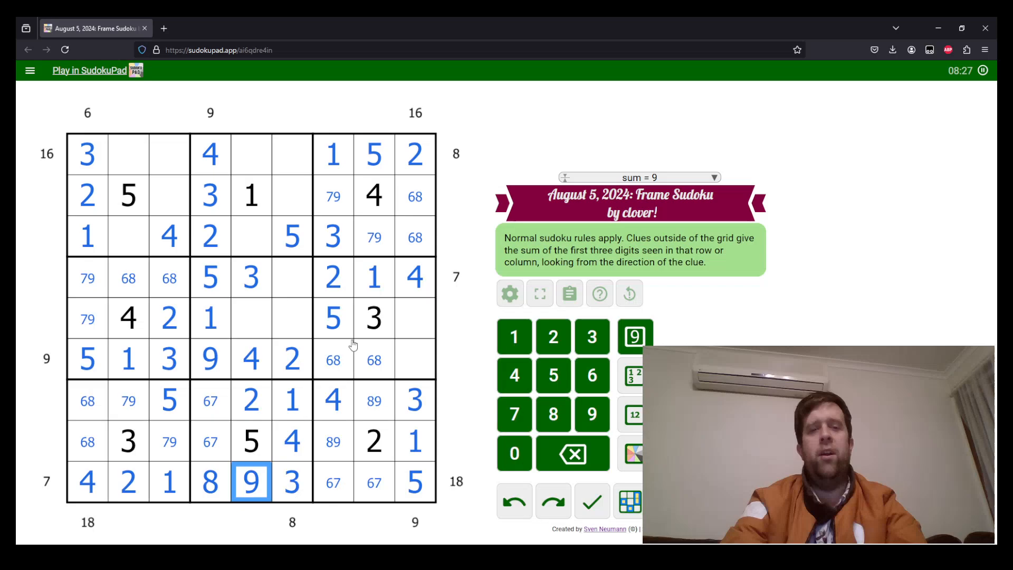
click(414, 359)
text(7)
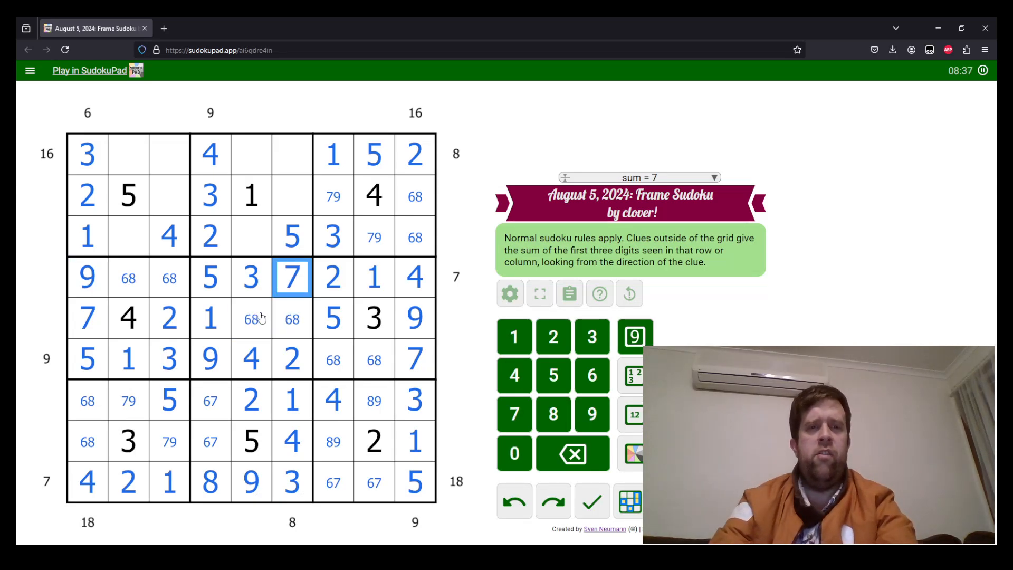
mouse_move(102, 405)
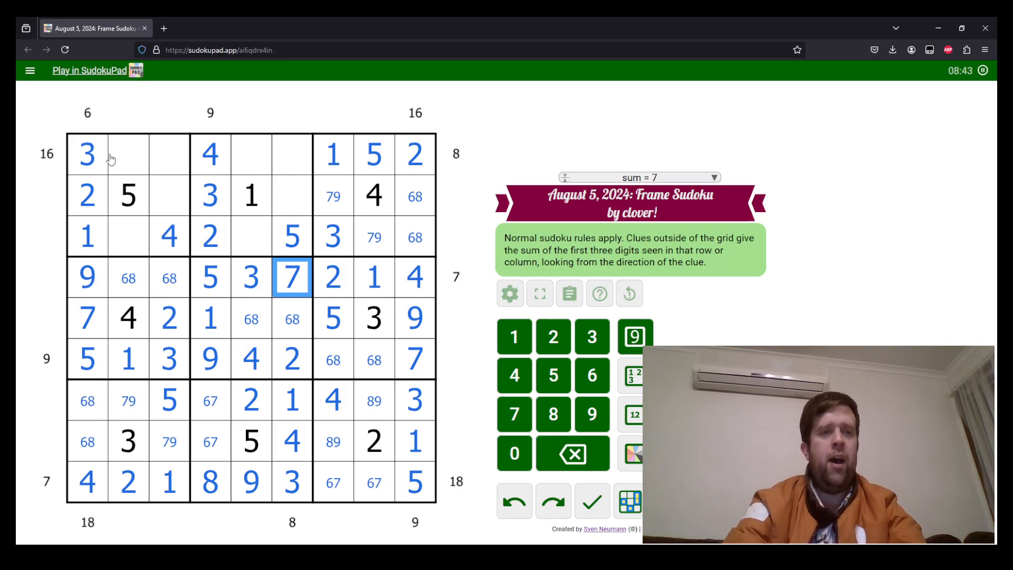
Step: Fill the remaining digits, including 8 at r1c5, ending the bottom row 4-2-1-8-9-3-6-7-5
click(87, 153)
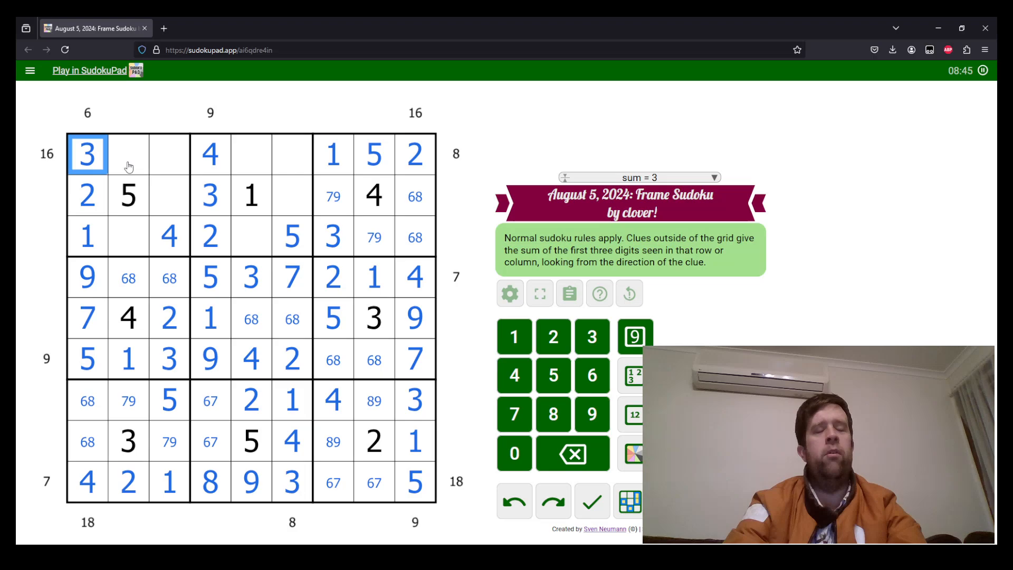
click(128, 154)
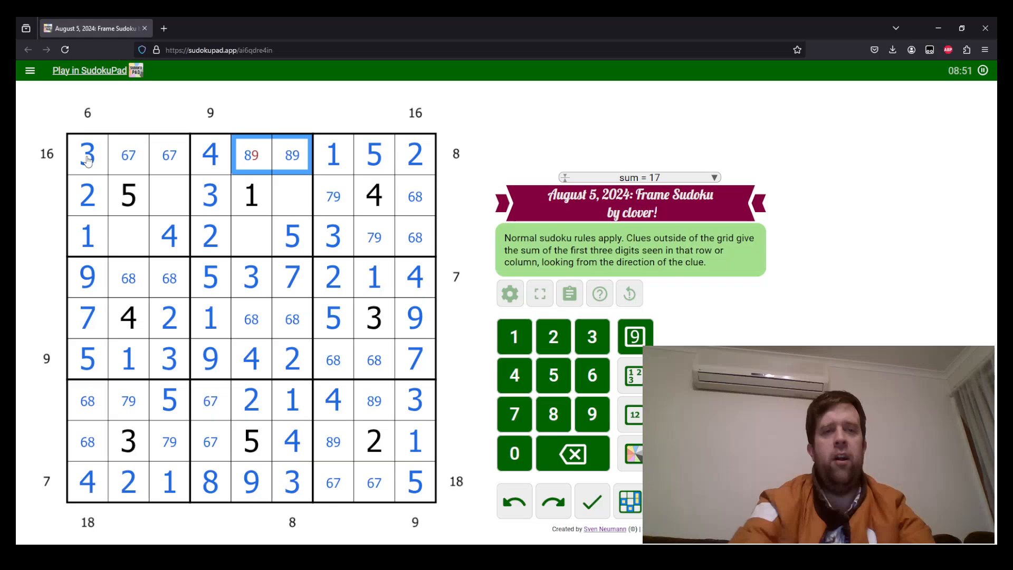
click(251, 154)
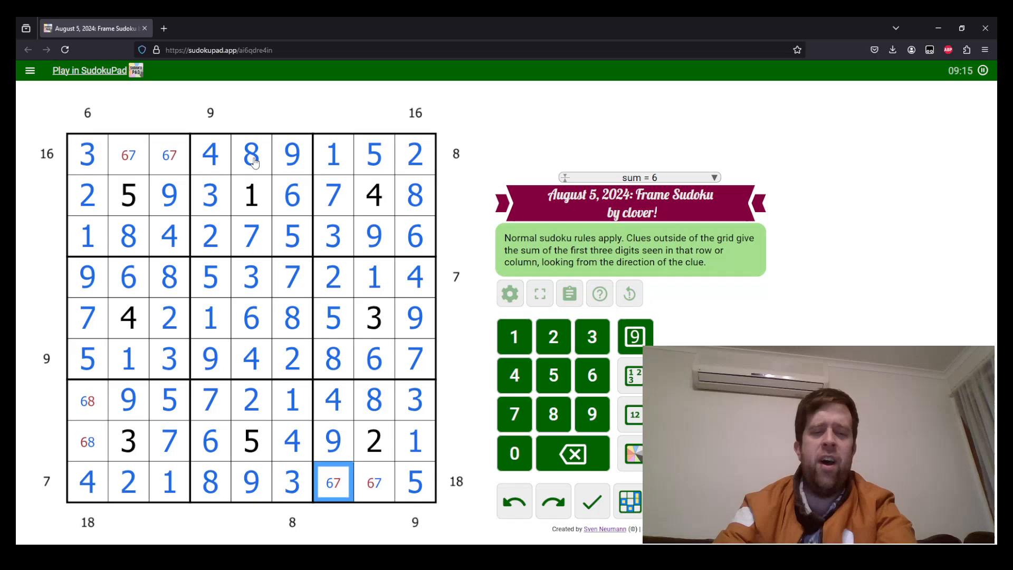
click(128, 441)
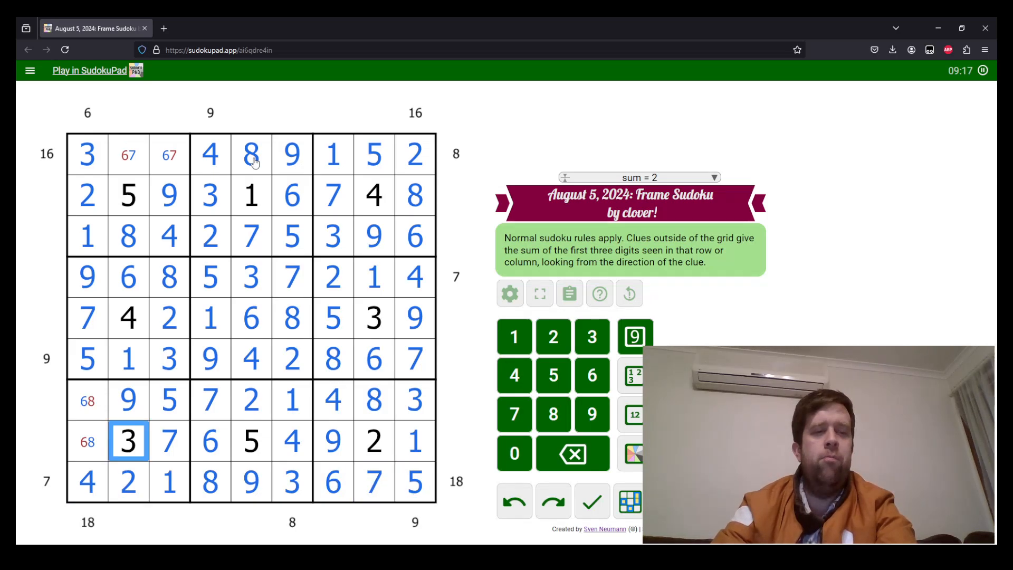